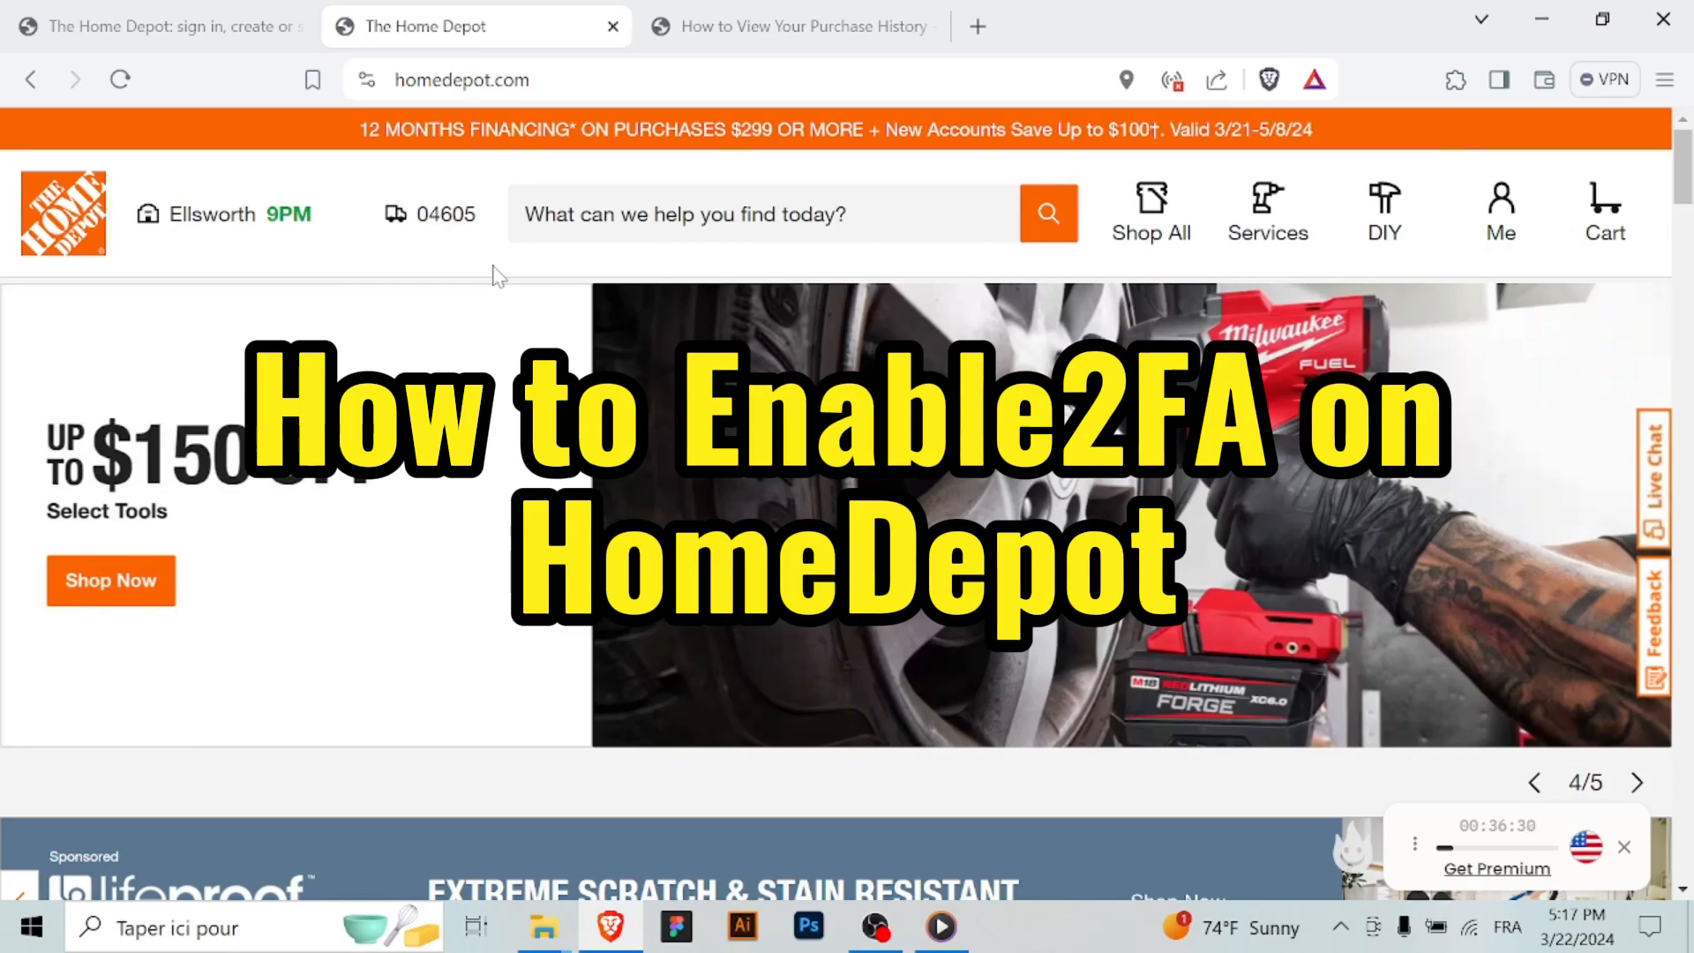
Visit the sign-in page from the account menu, then return to the Home Depot homepage
left_click(1636, 782)
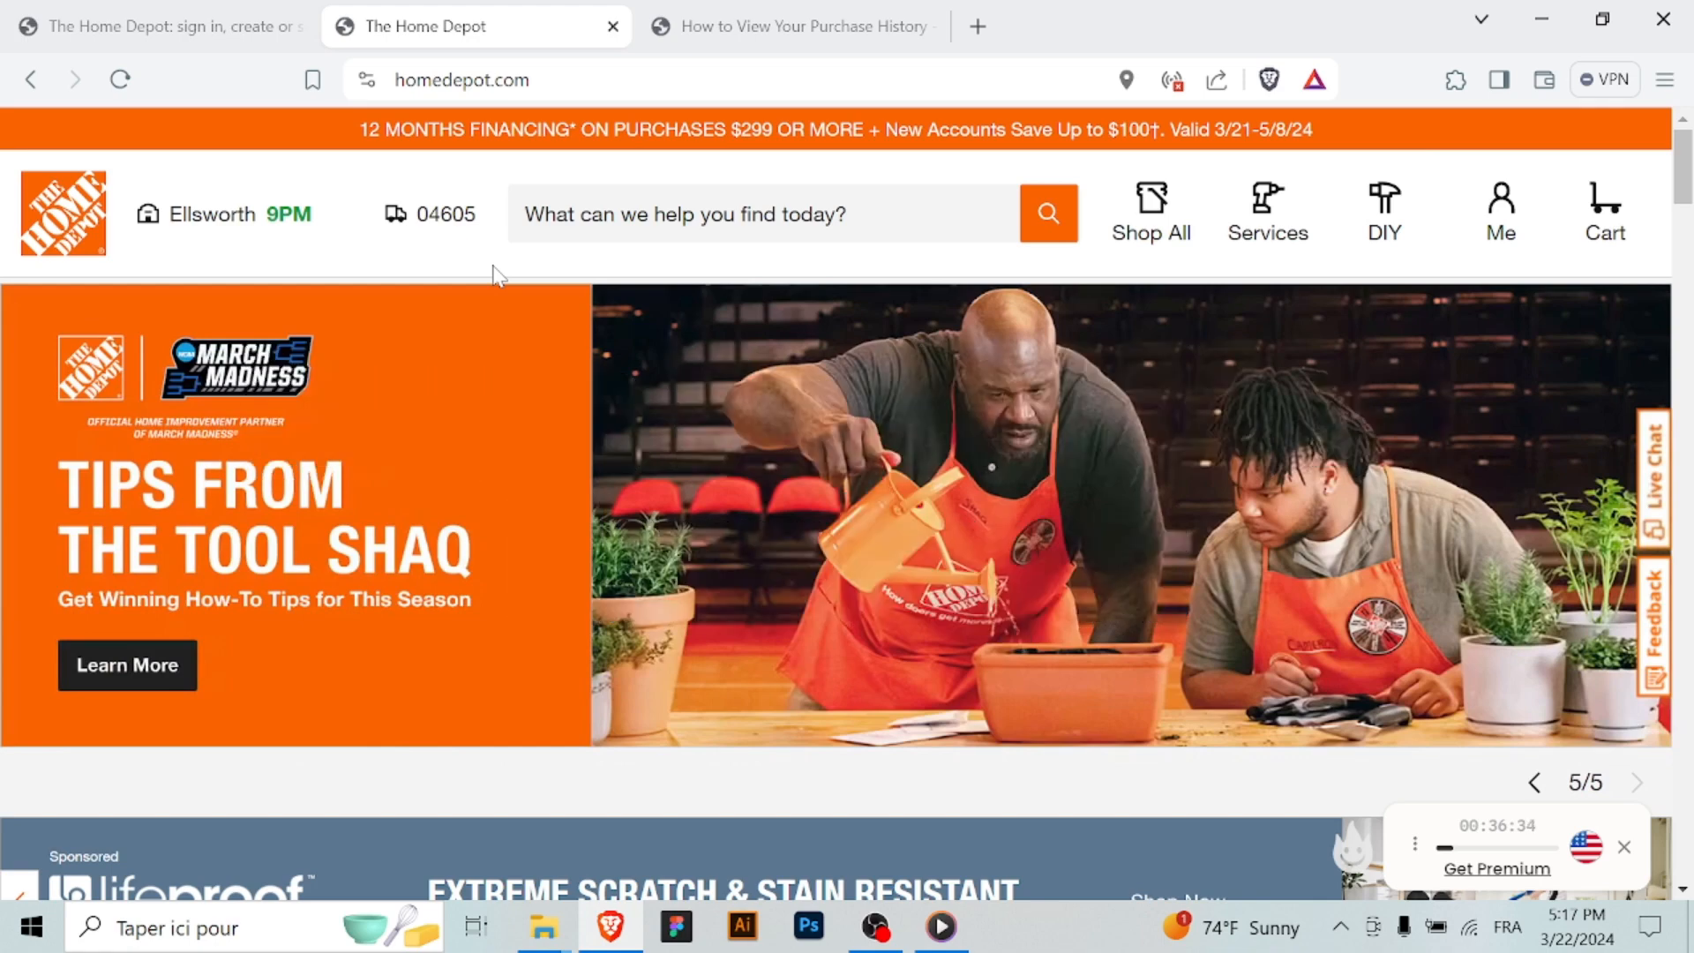
left_click(1636, 781)
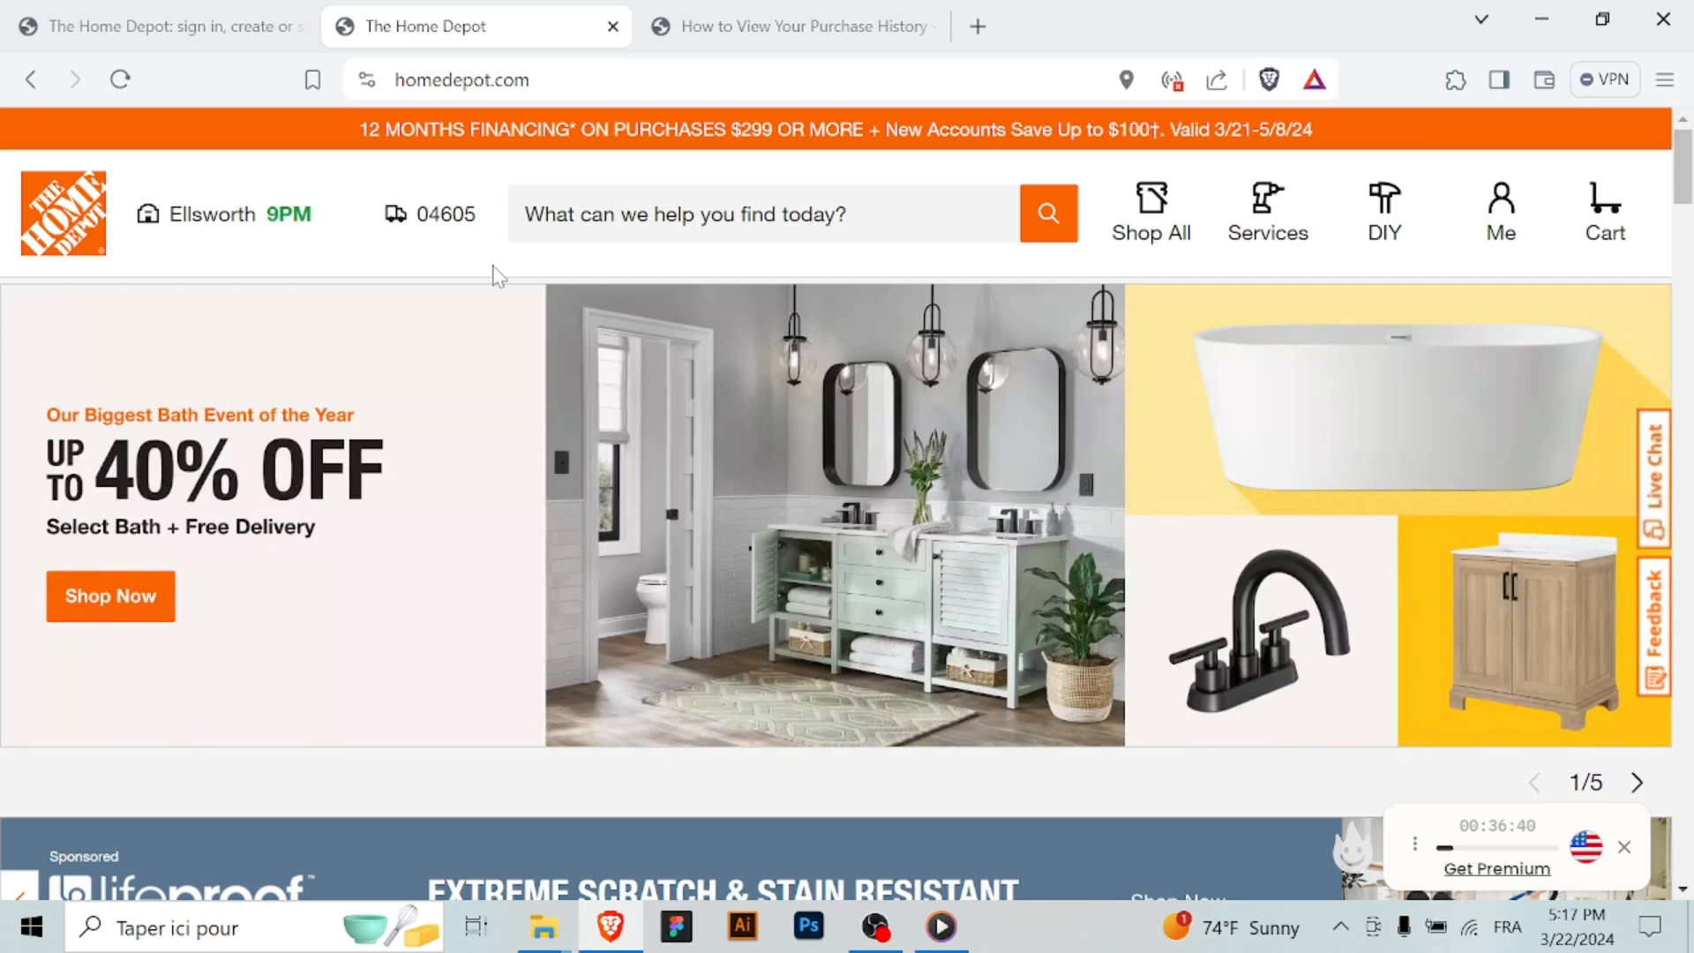
left_click(1637, 782)
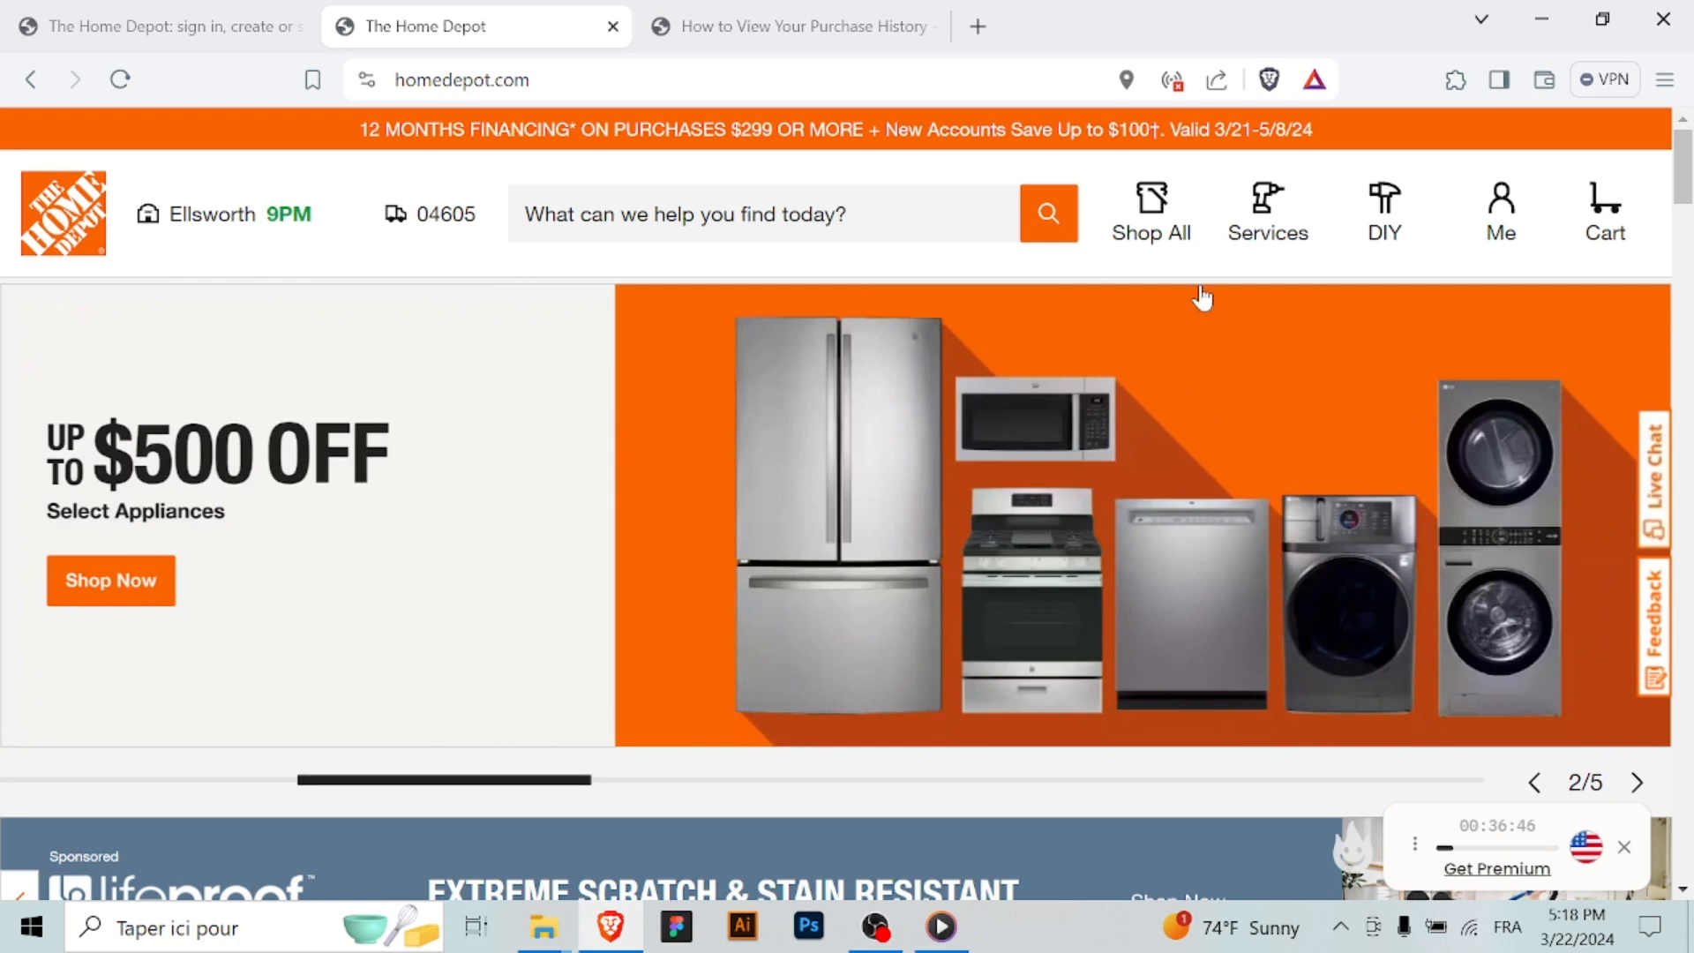
left_click(1499, 210)
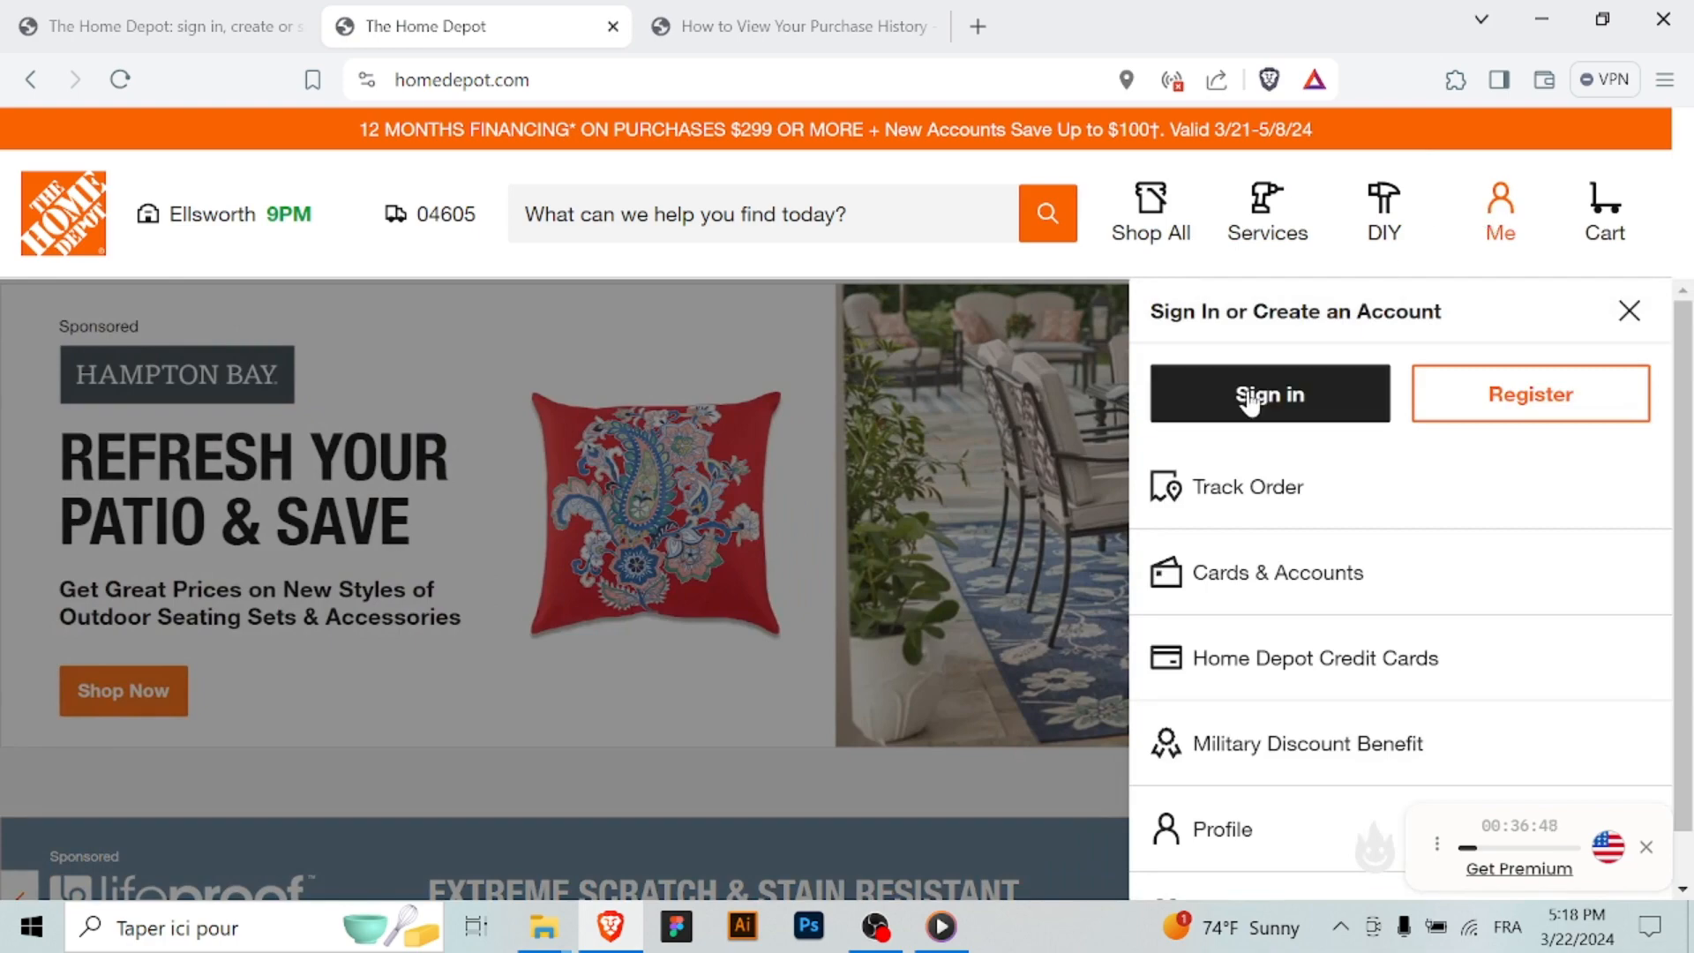
left_click(1269, 393)
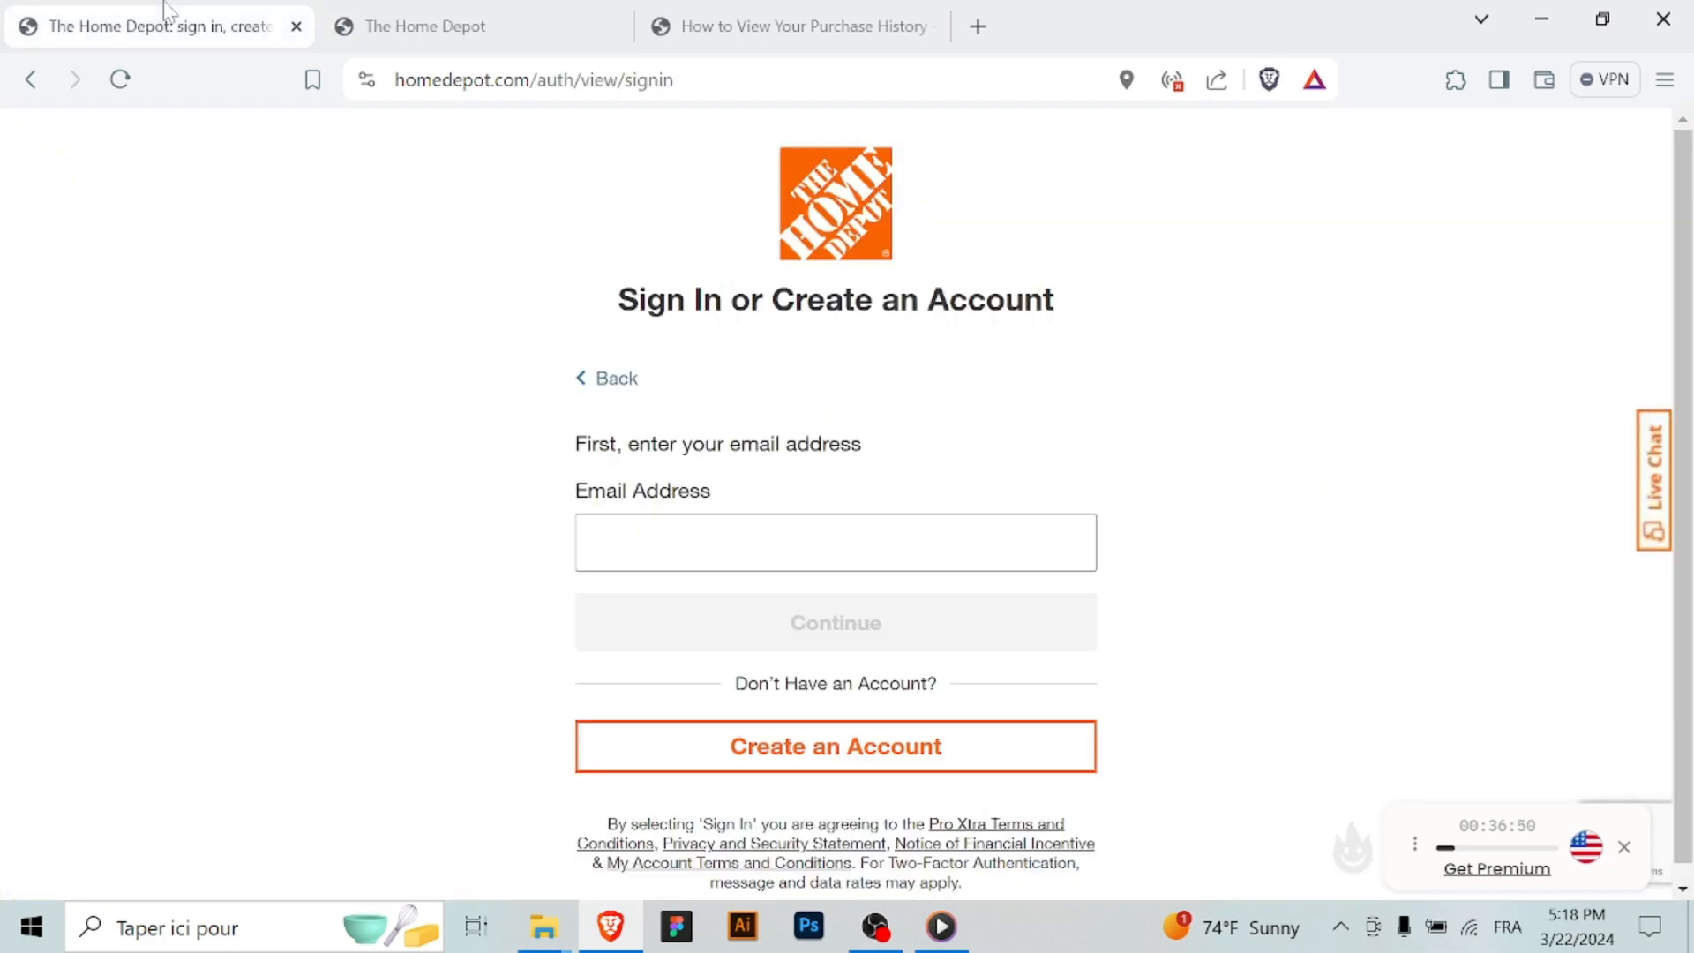
left_click(433, 26)
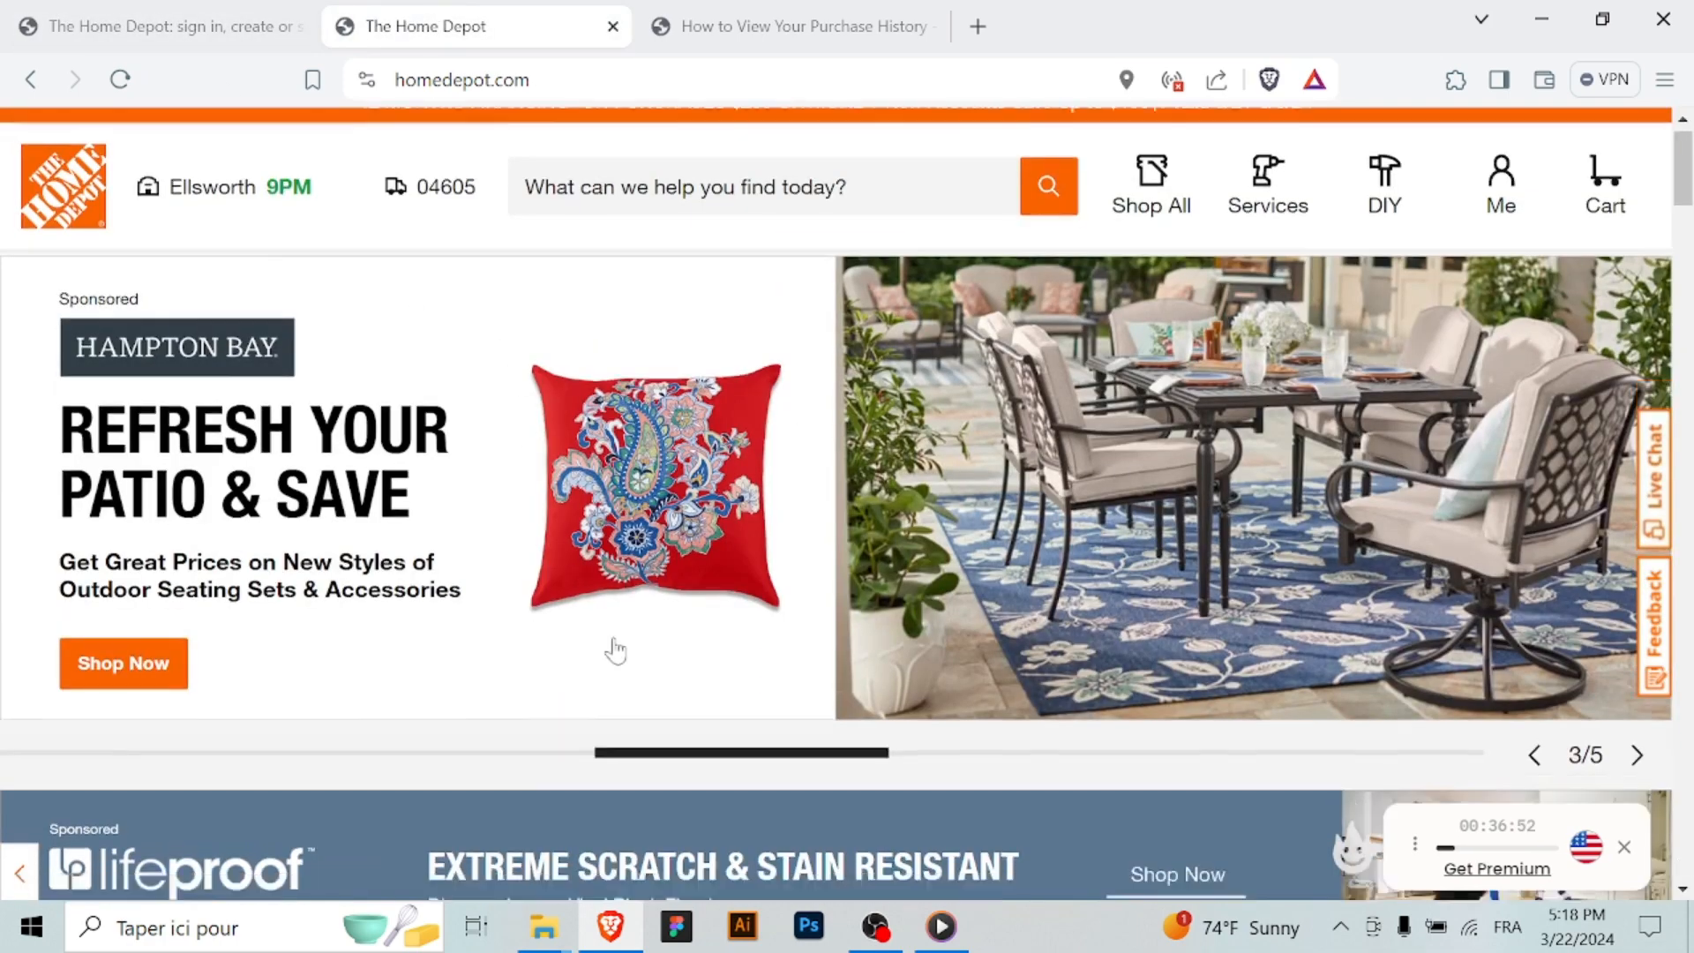
Scroll the homepage down to the footer with the Customer Service links
scroll("down", 3)
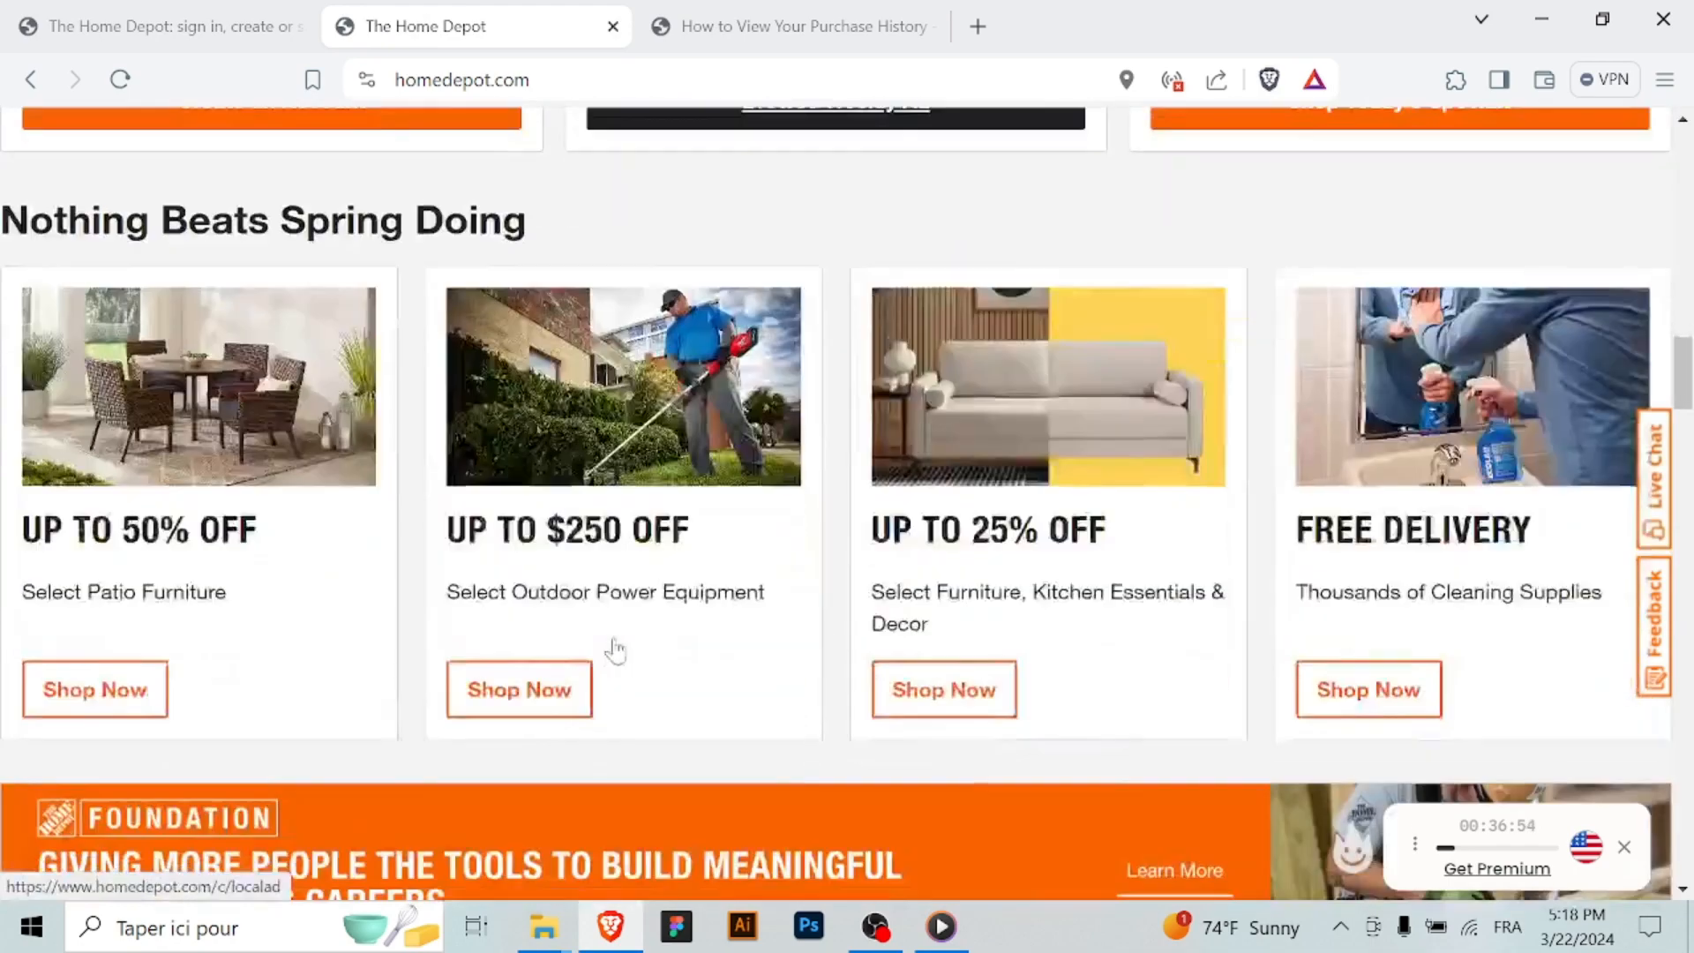
scroll("down", 3)
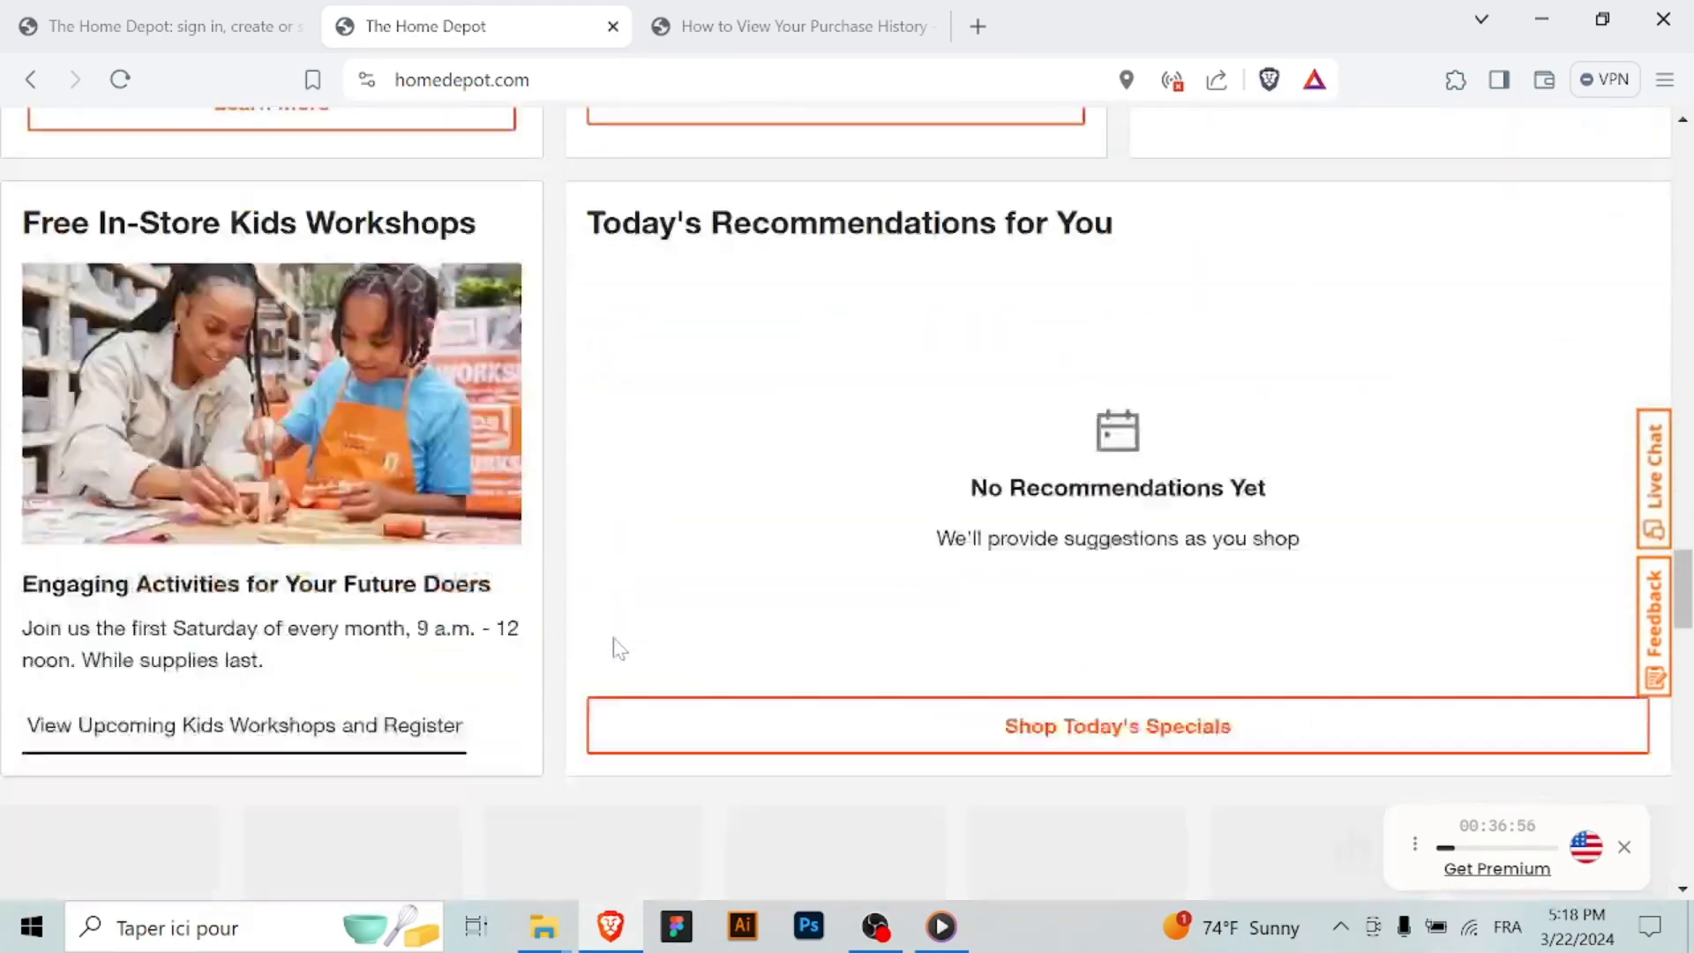
scroll("down", 3)
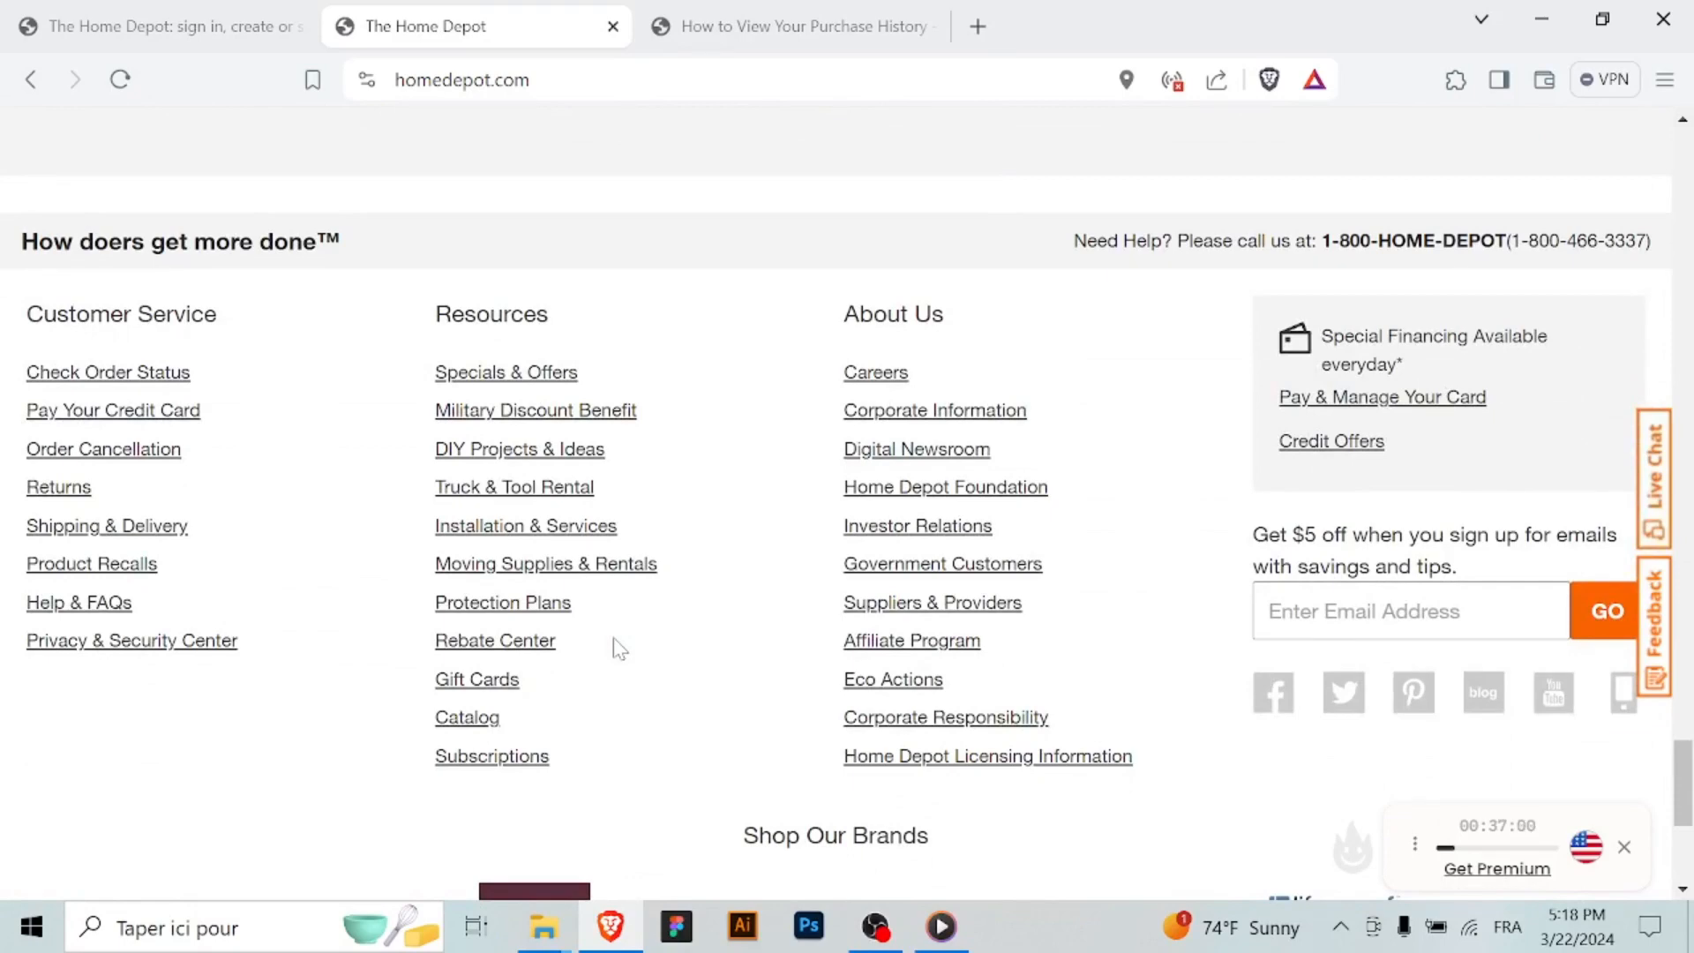
Go to the Privacy & Security Center from the footer and read down through its sections
left_click(133, 639)
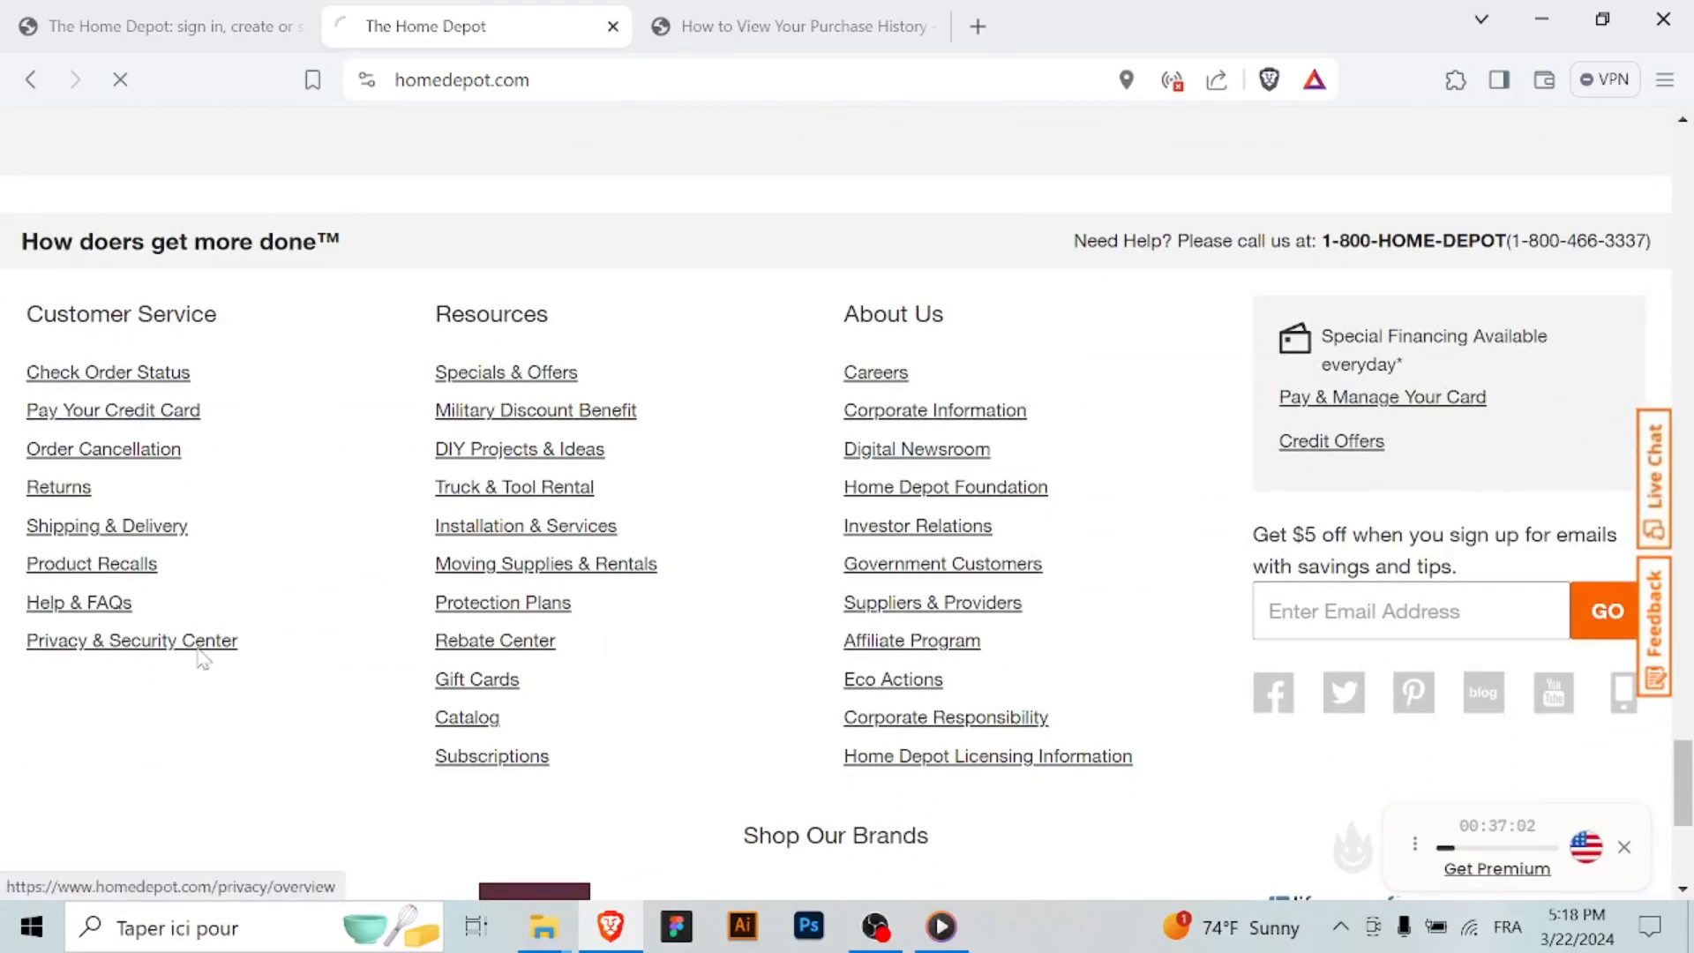
left_click(130, 638)
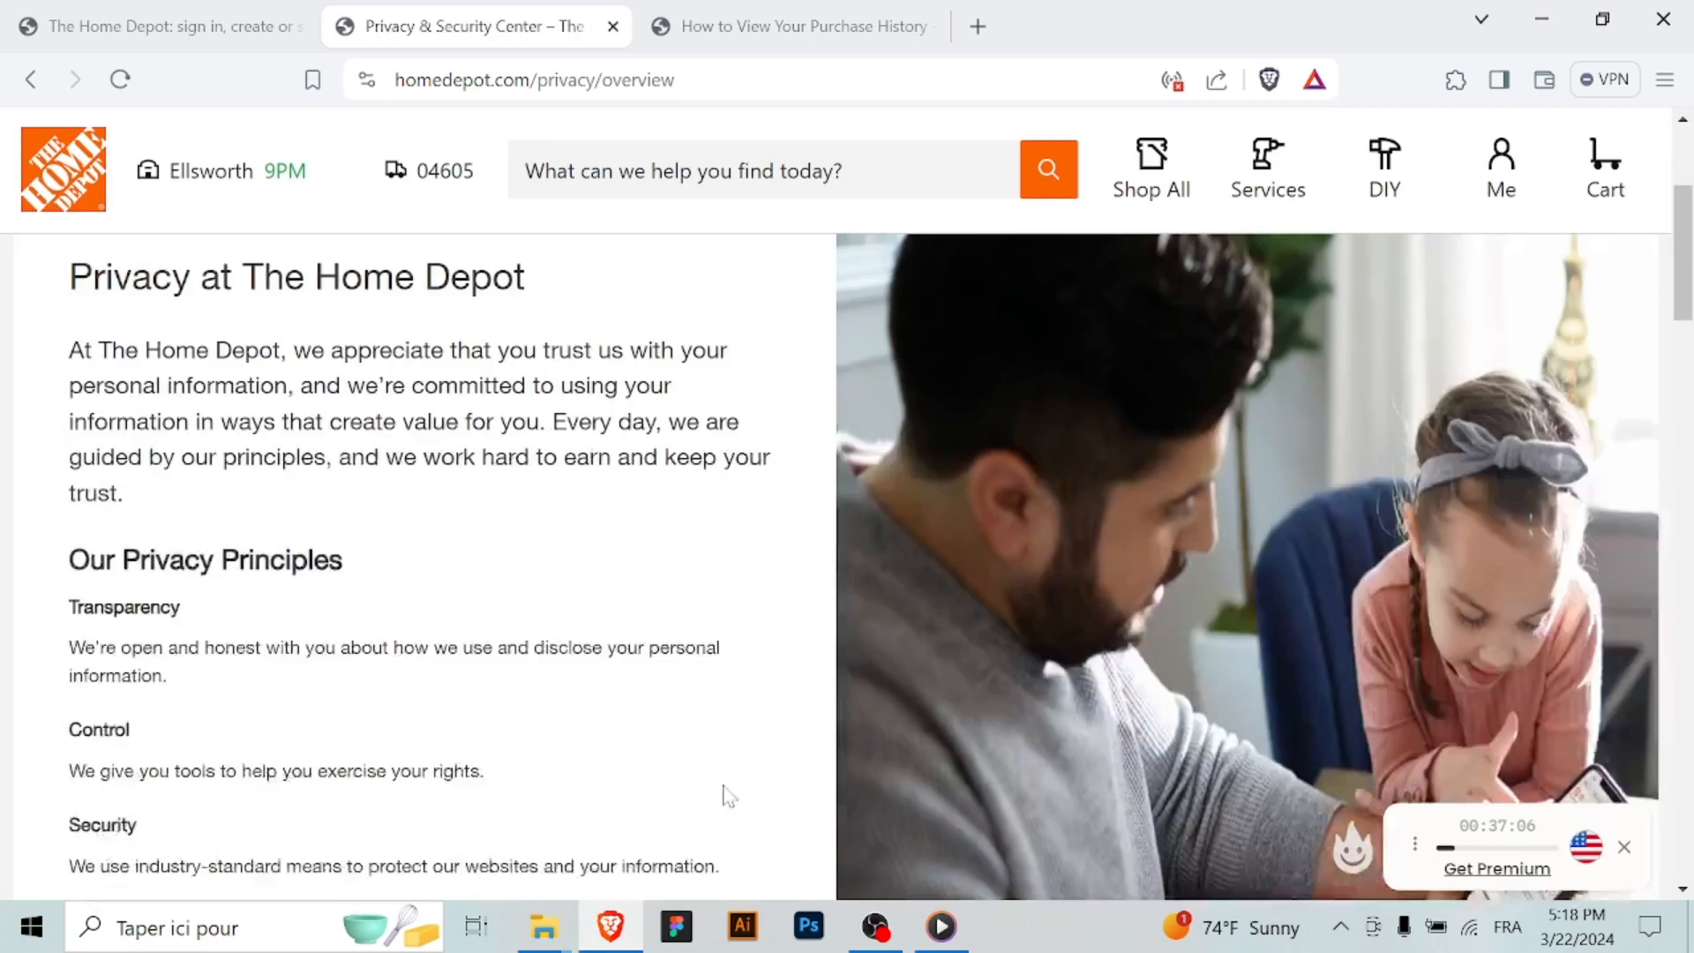
scroll("down", 3)
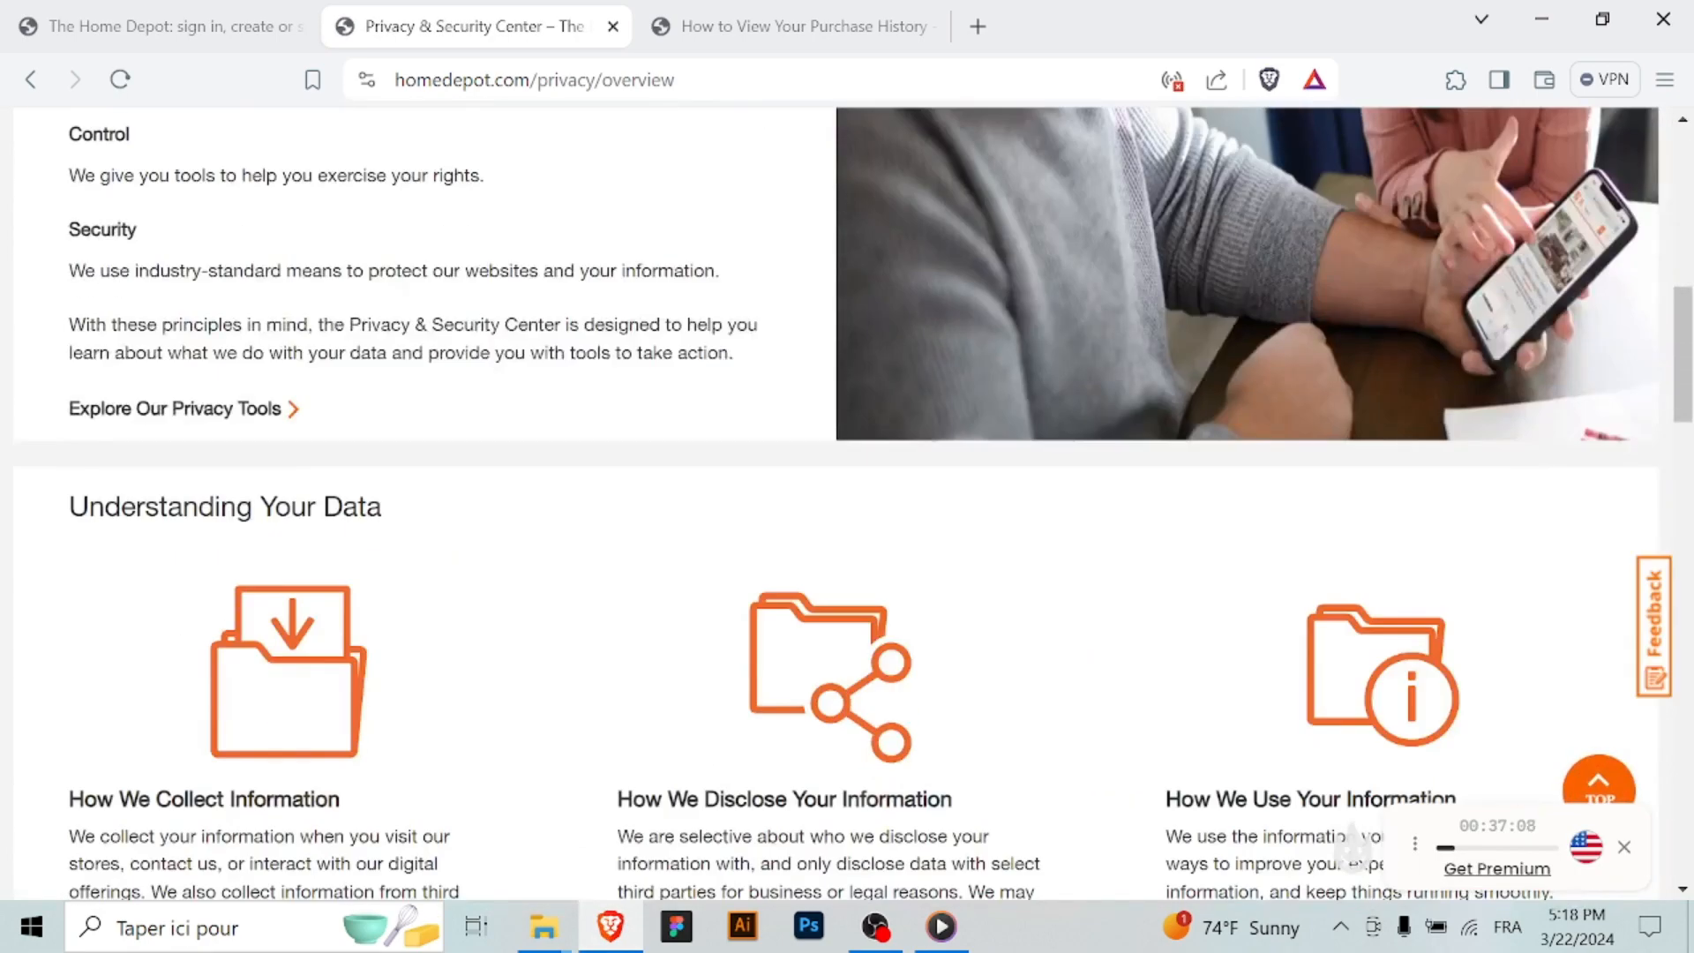
scroll("down", 3)
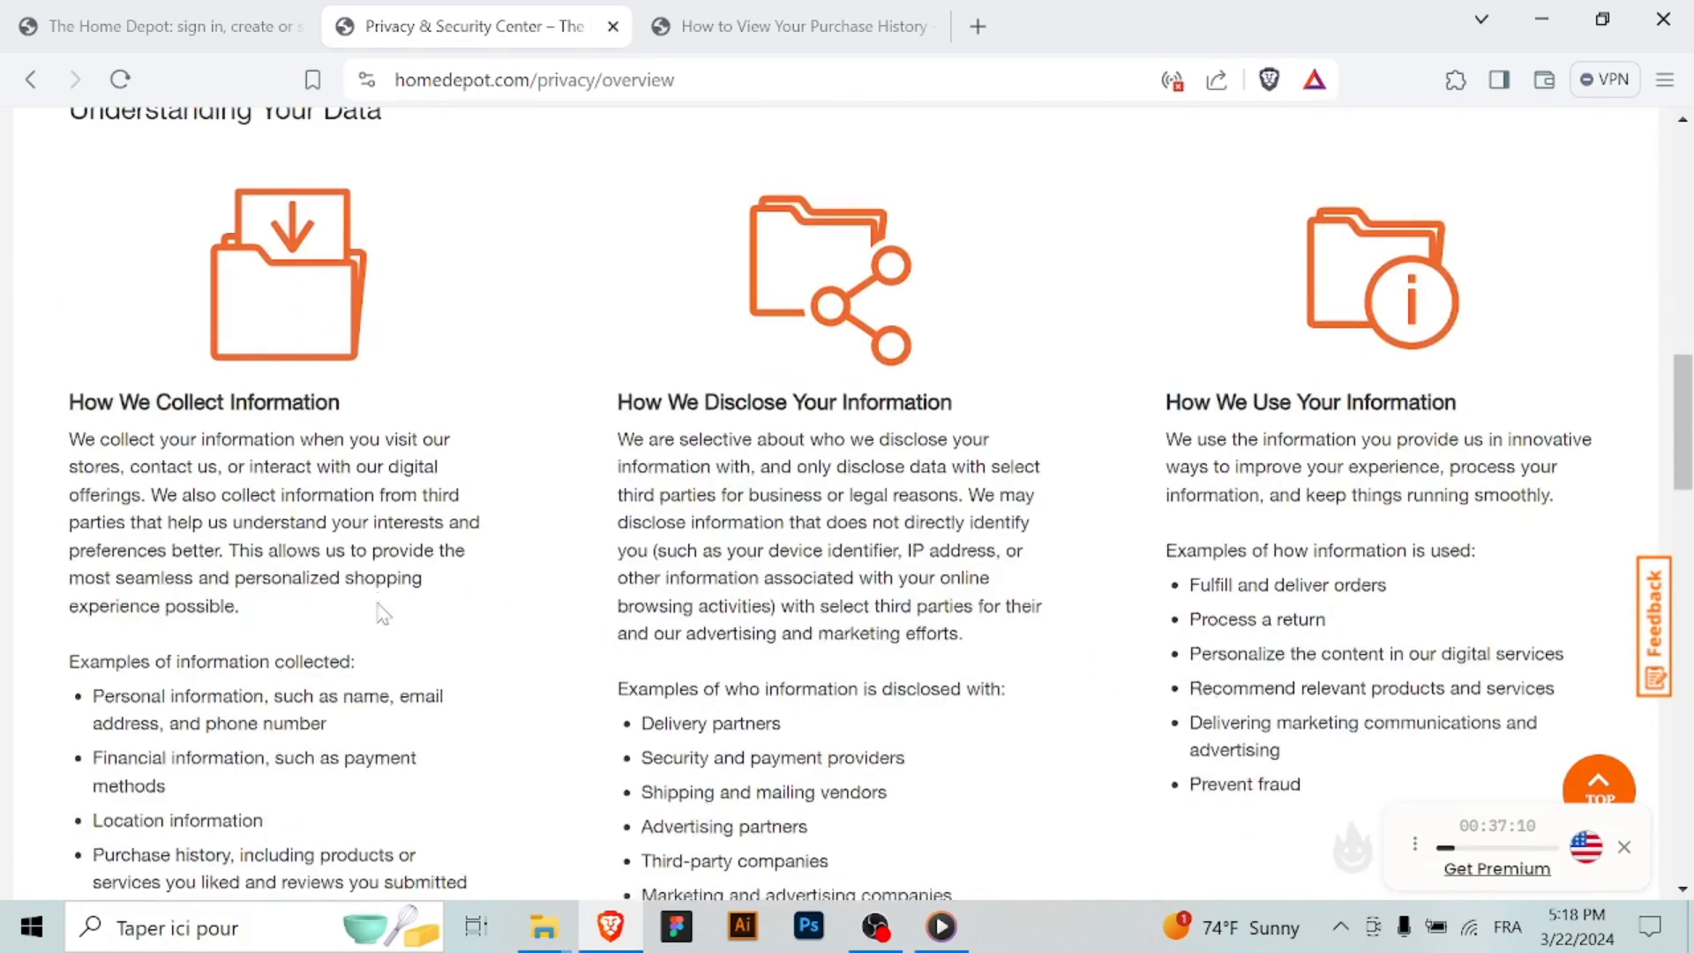
scroll("down", 3)
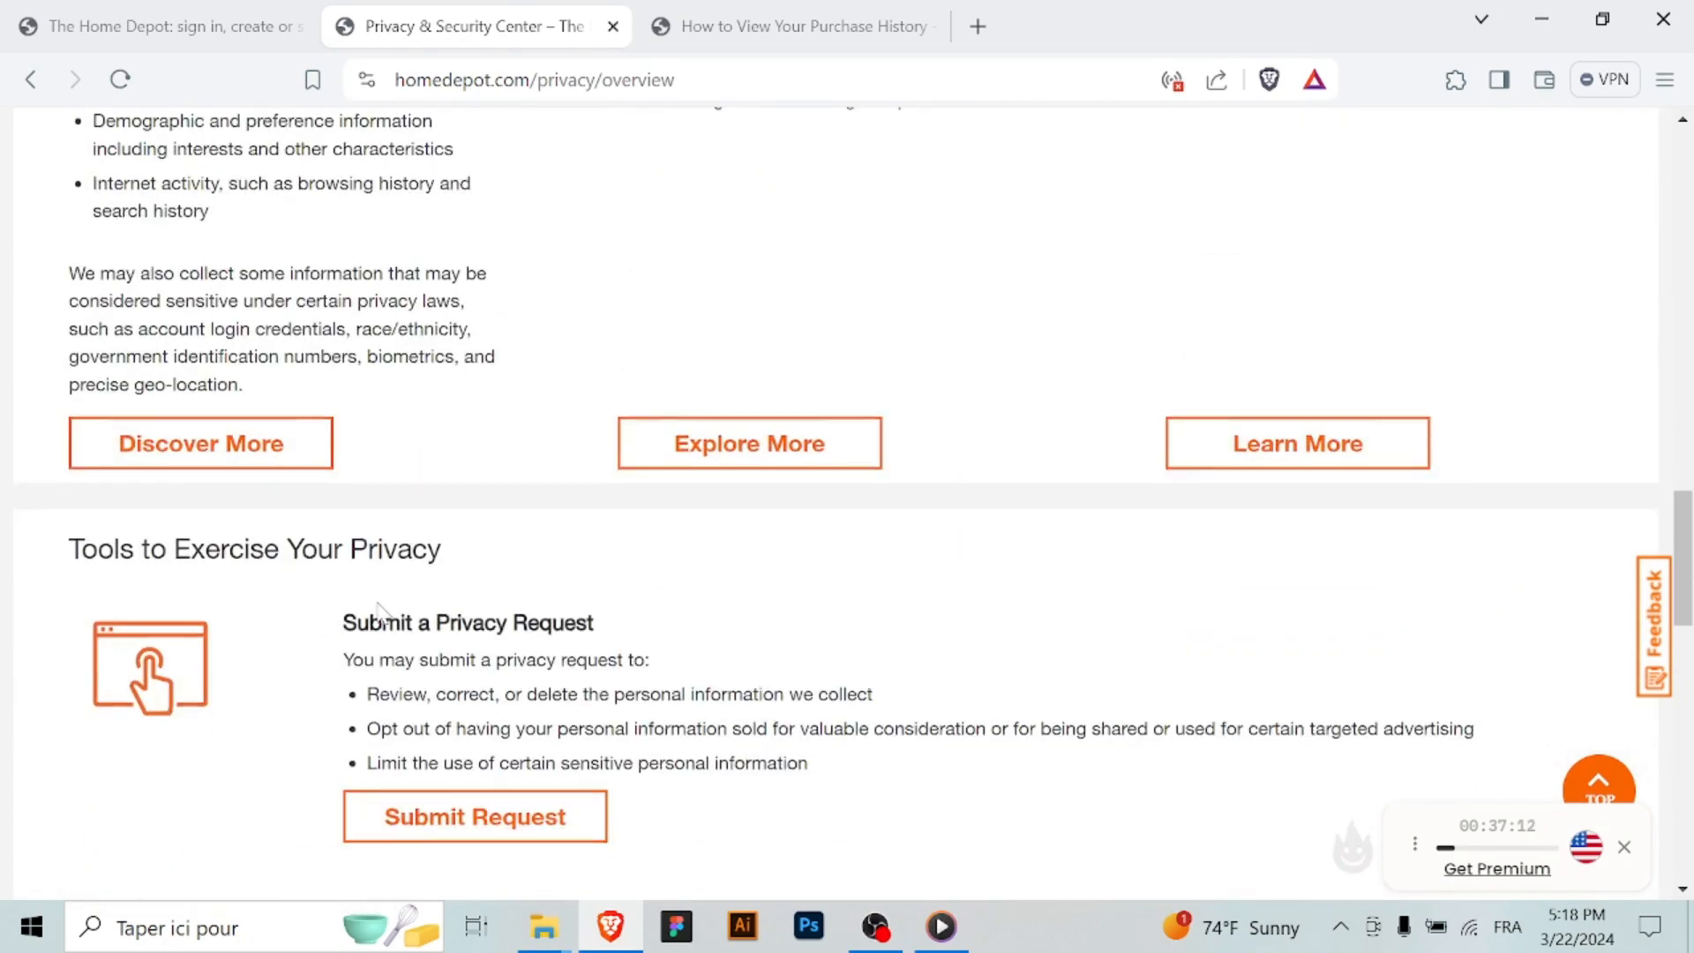
scroll("down", 3)
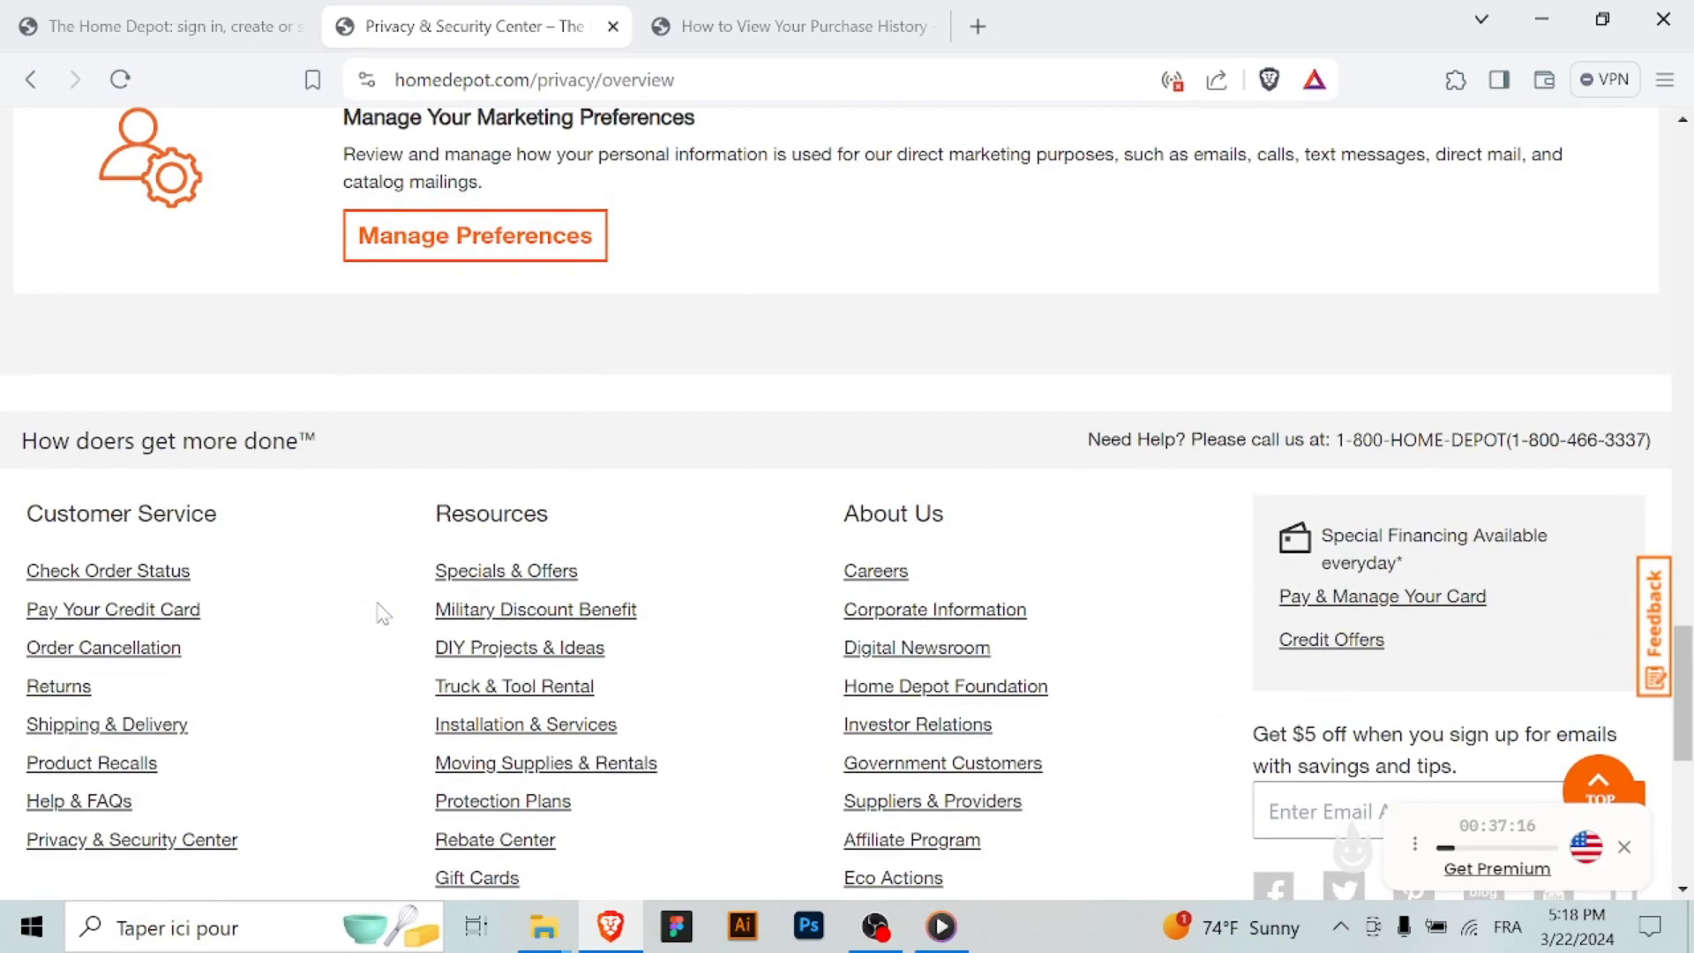
Scroll back up to the top of the Privacy & Security Center overview
scroll("up", 3)
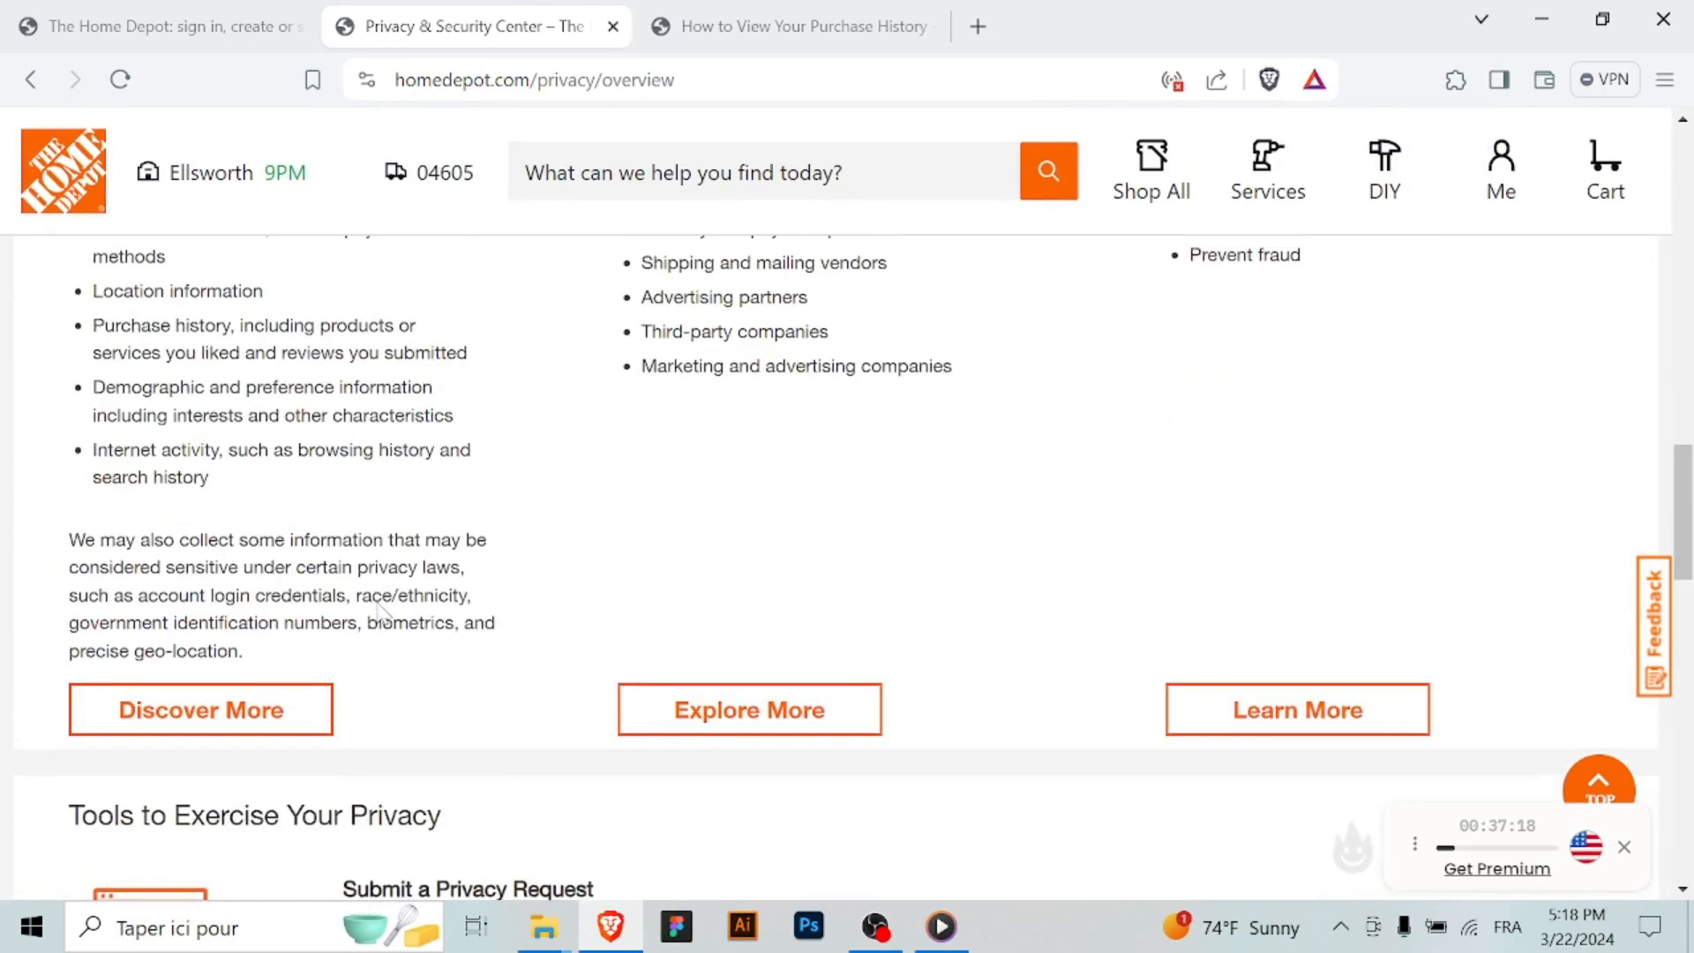
scroll("up", 3)
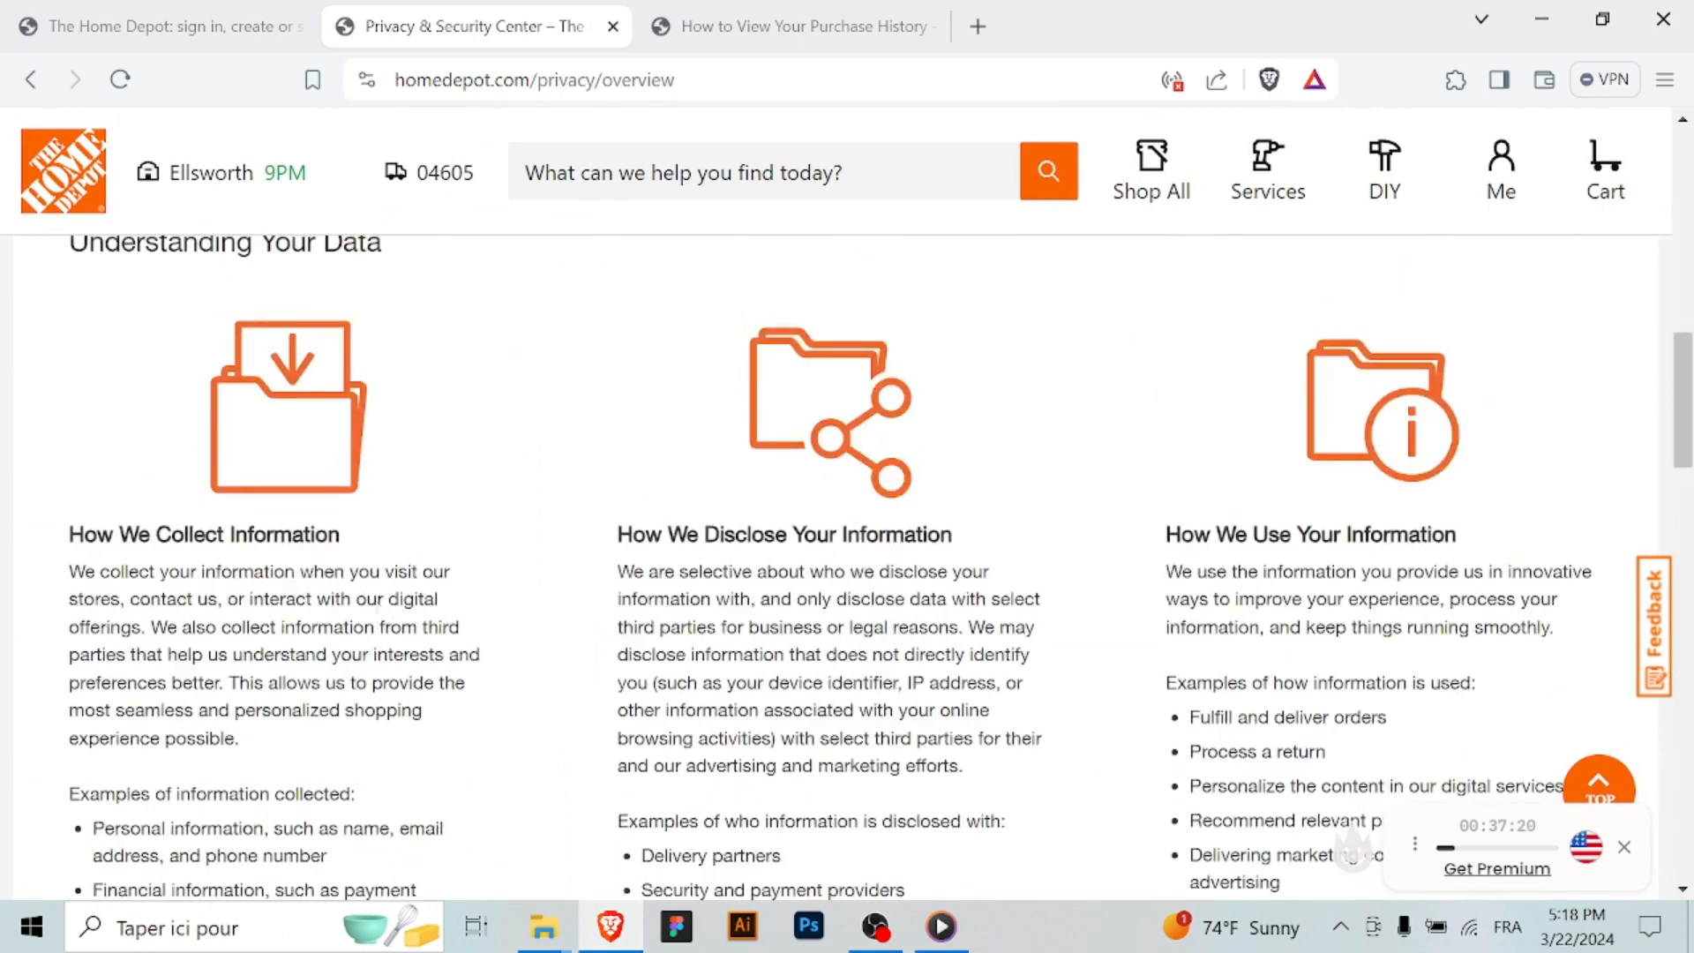
scroll("up", 3)
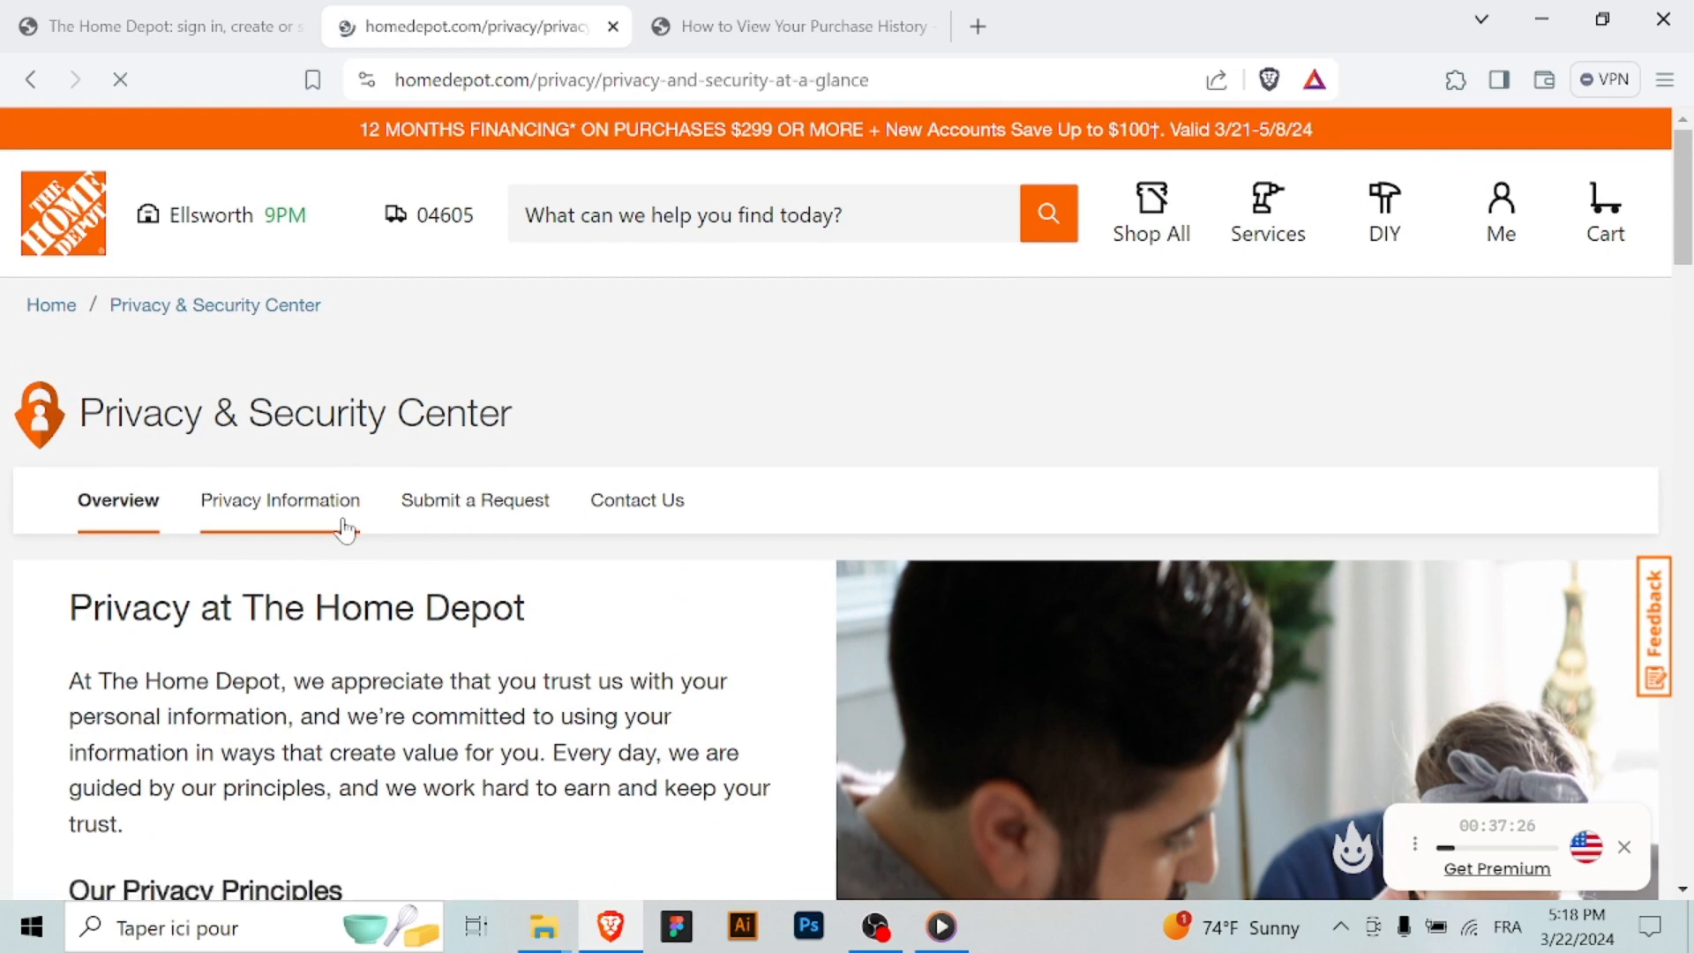
Go to Privacy Information and read the Privacy & Security at a Glance sections down to information use
left_click(280, 499)
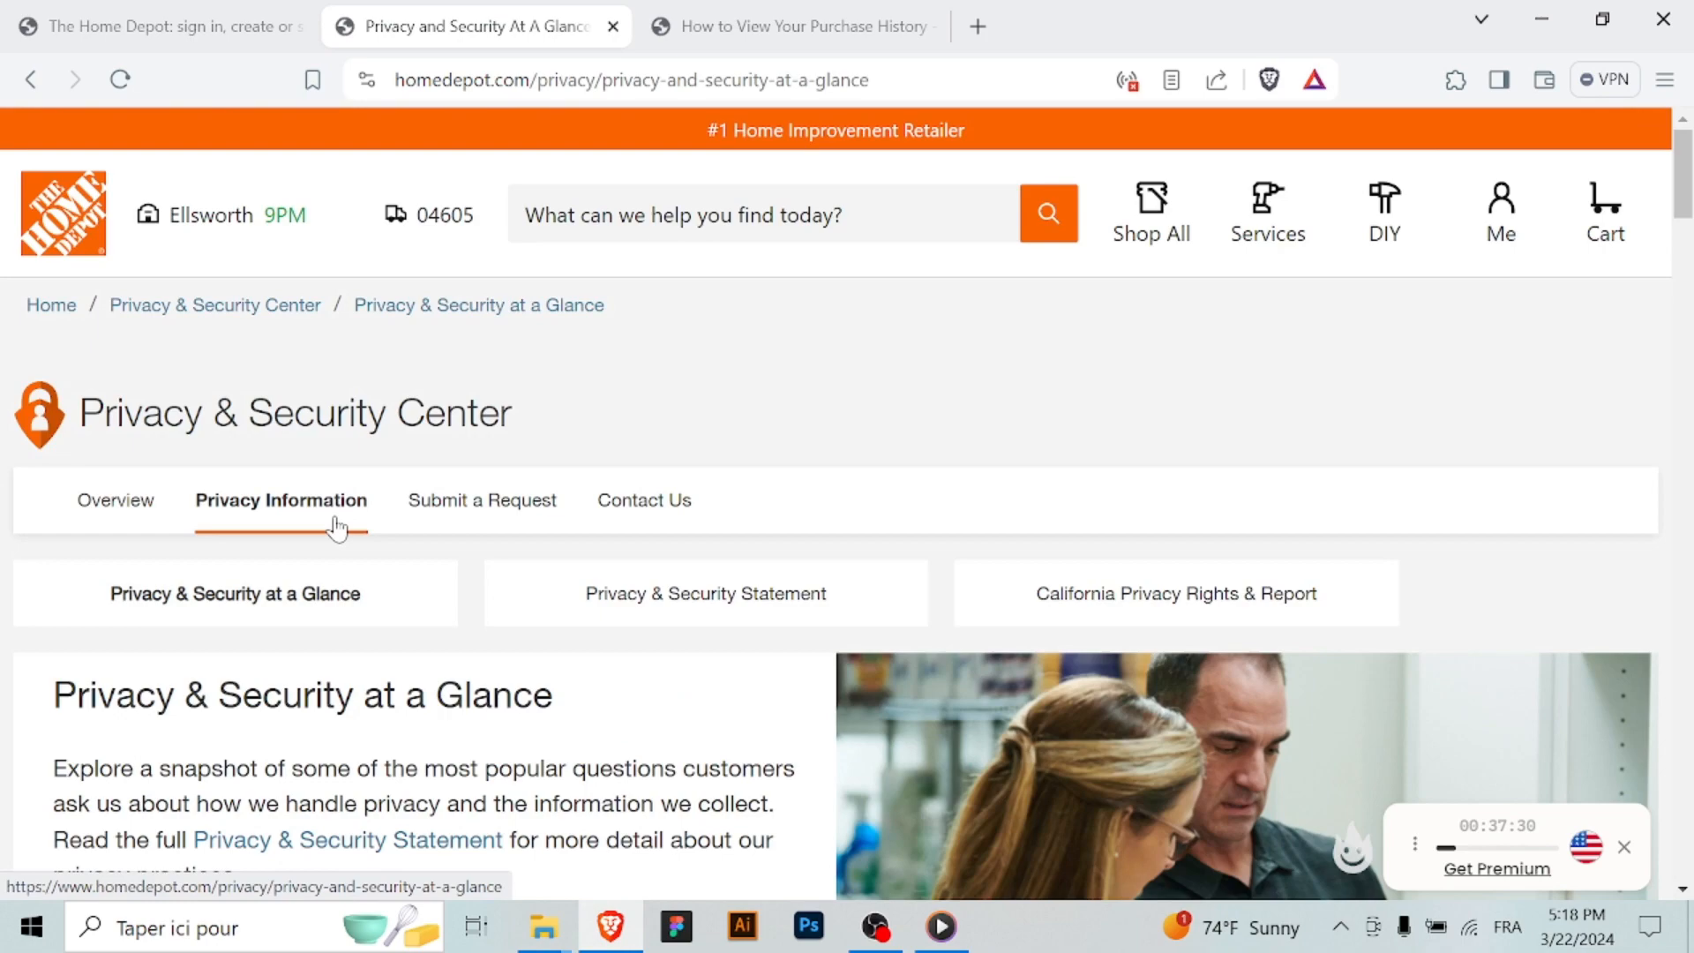
mouse_move(600, 734)
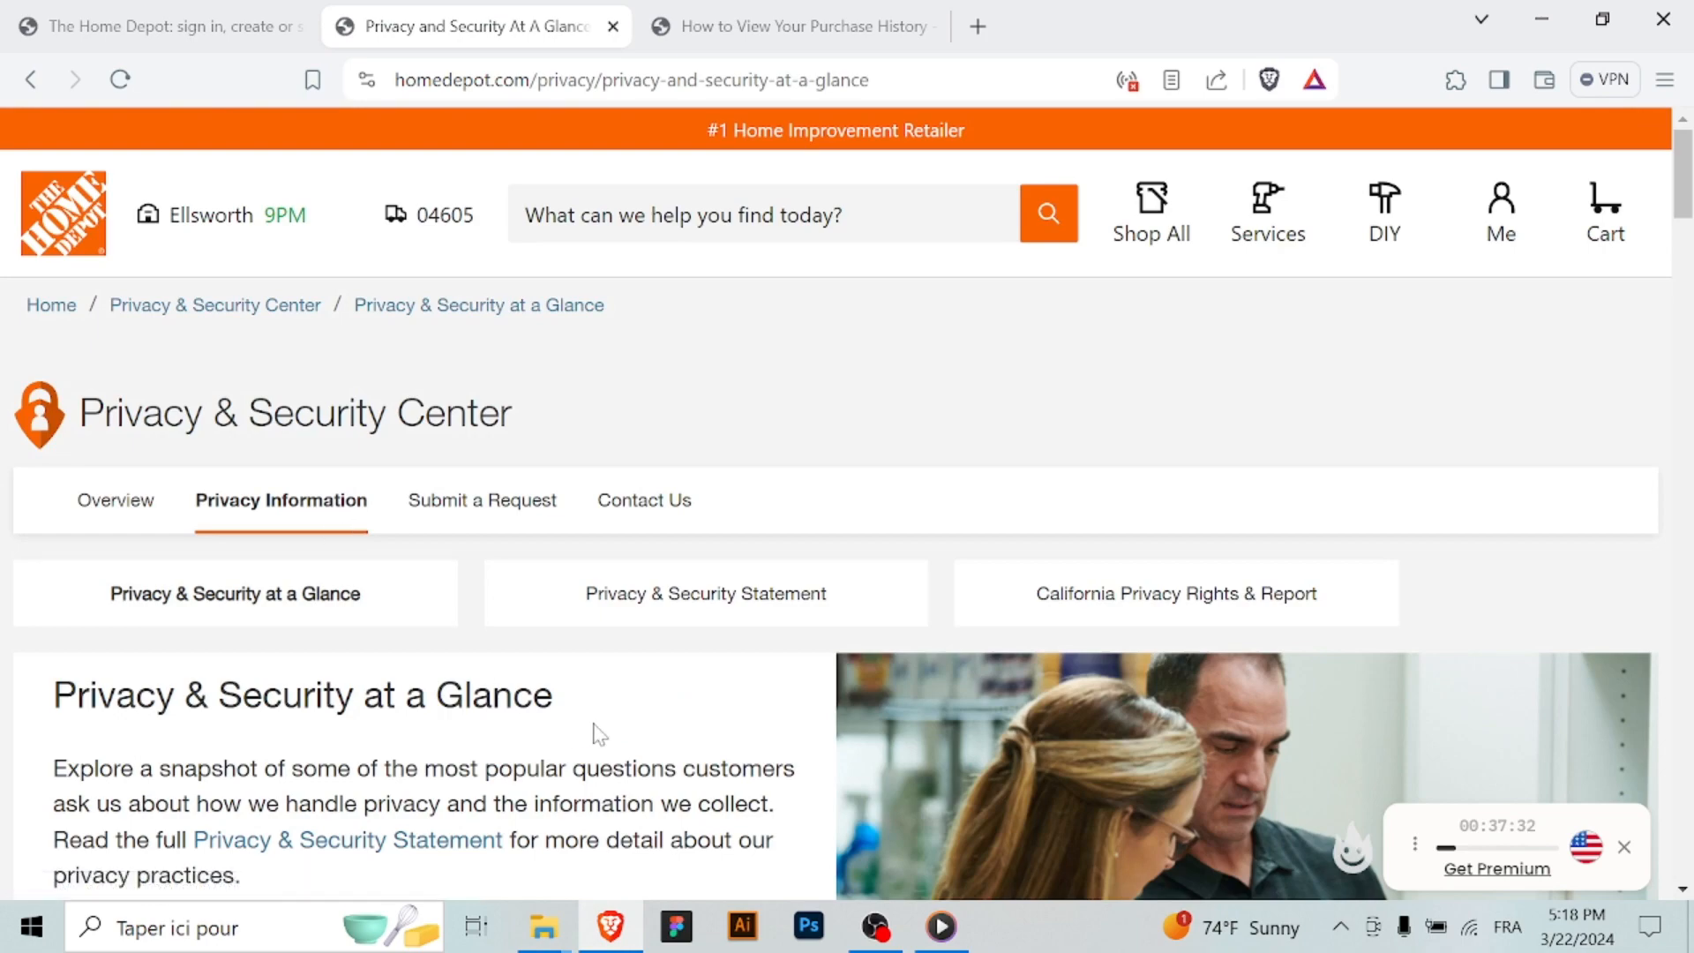
scroll("down", 3)
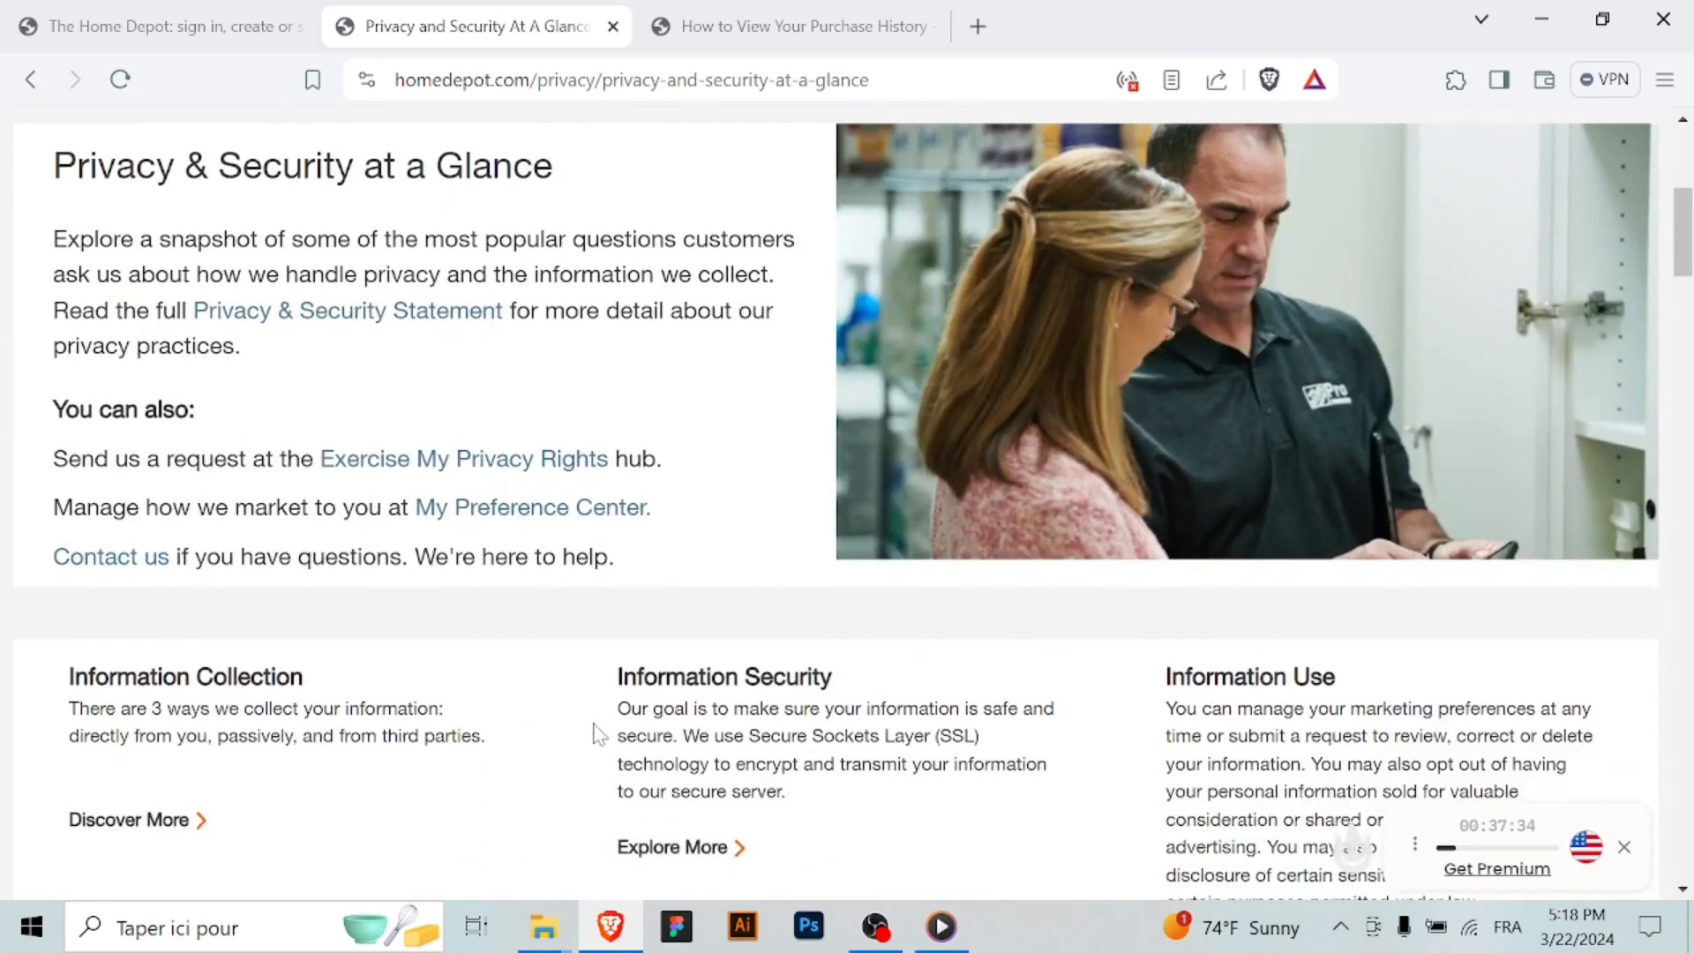
scroll("down", 3)
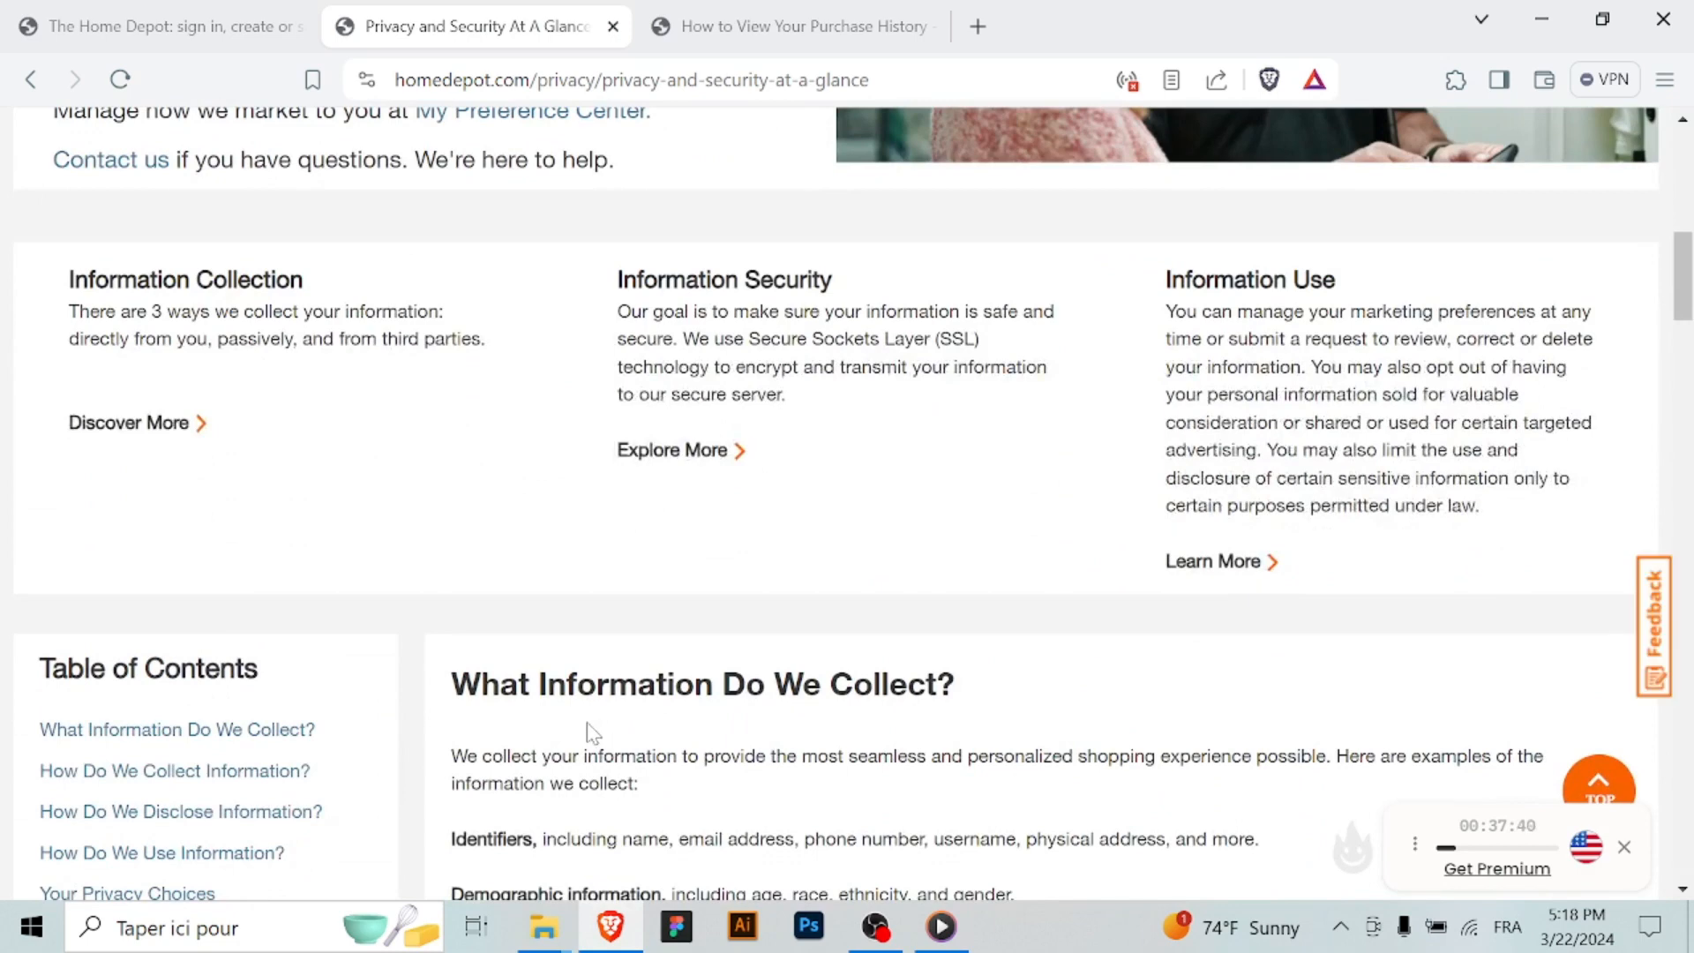
scroll("down", 3)
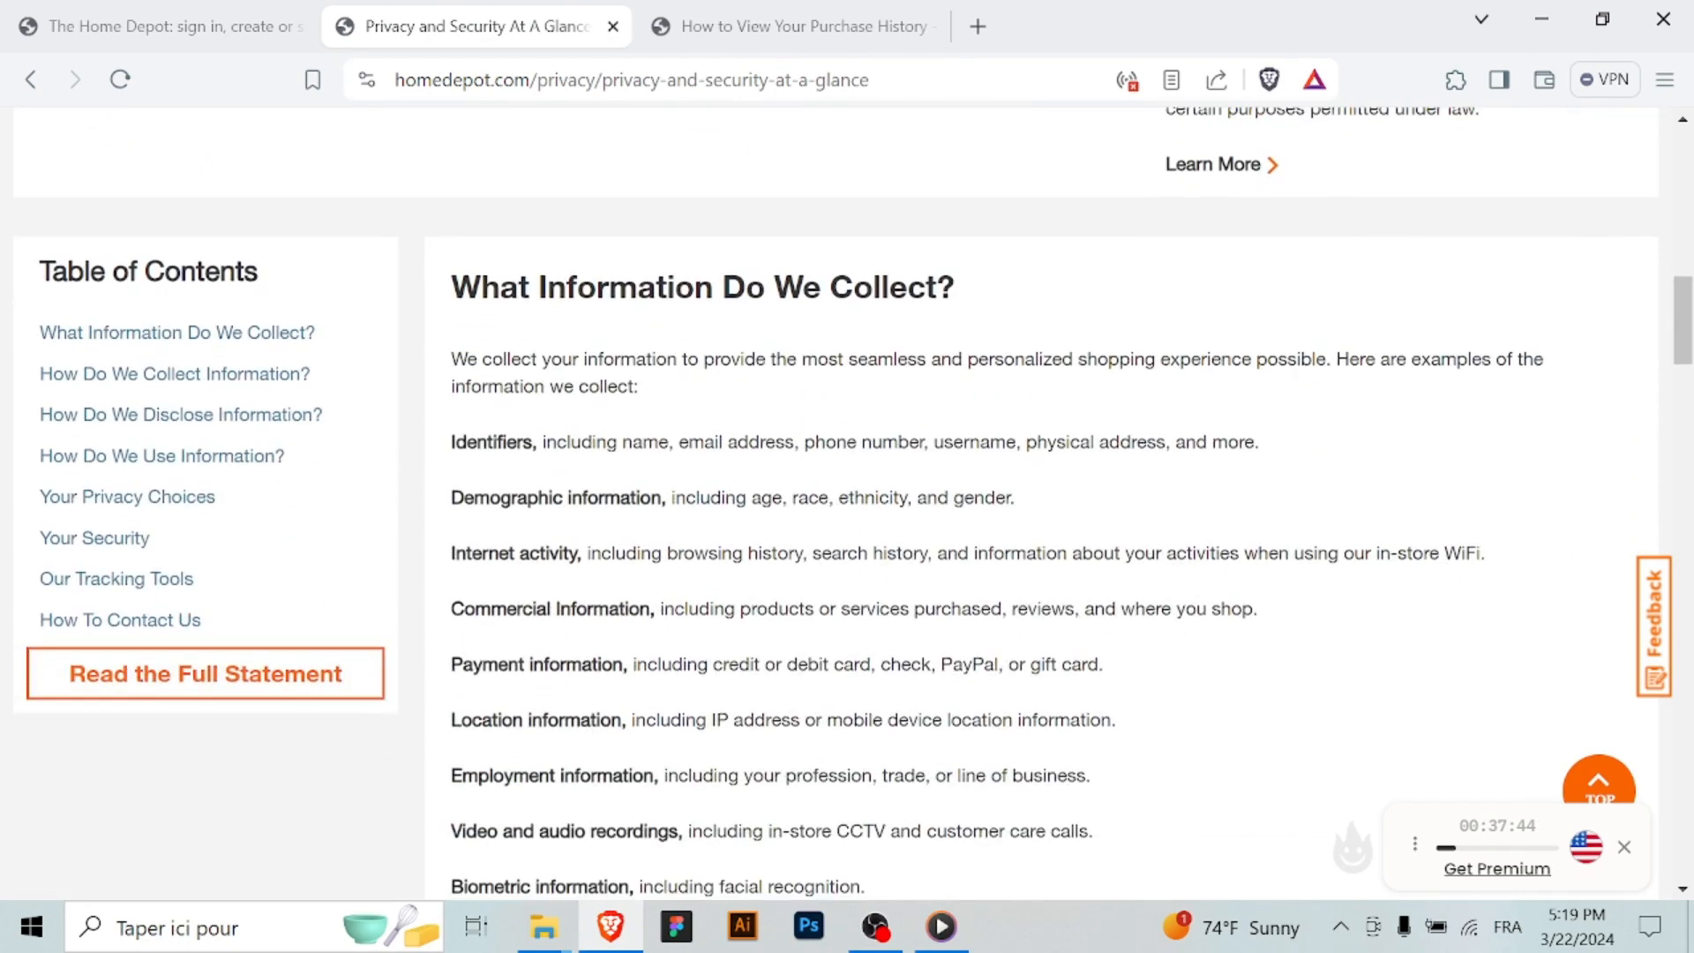
scroll("down", 3)
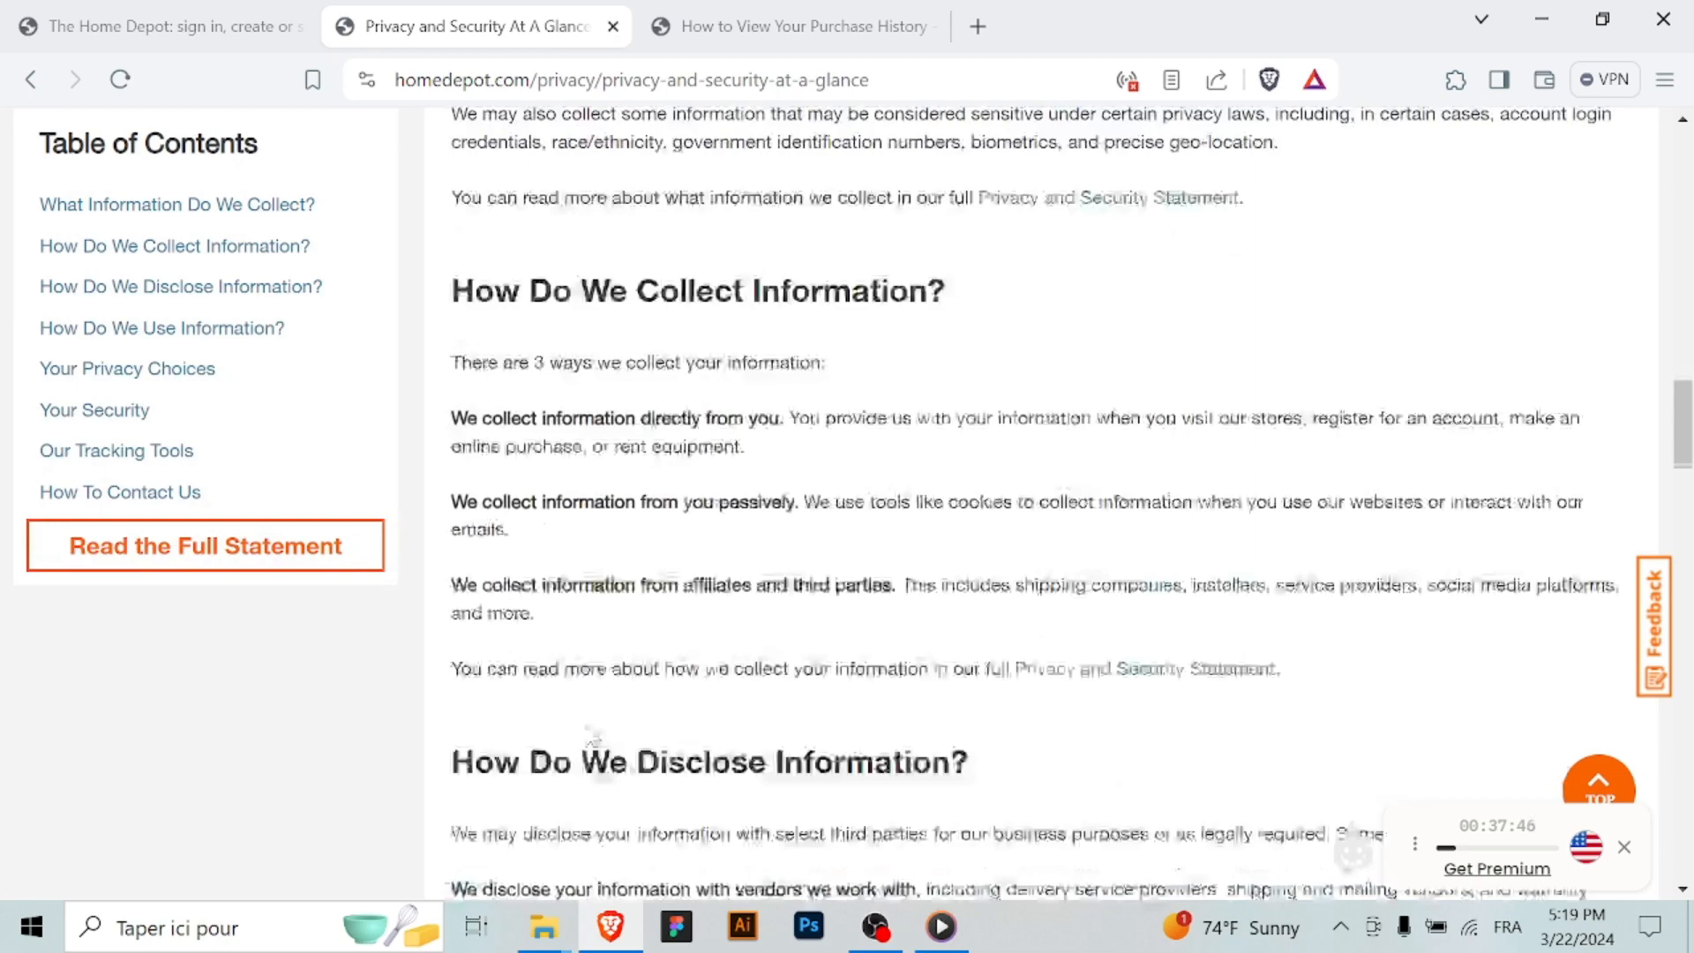
scroll("down", 3)
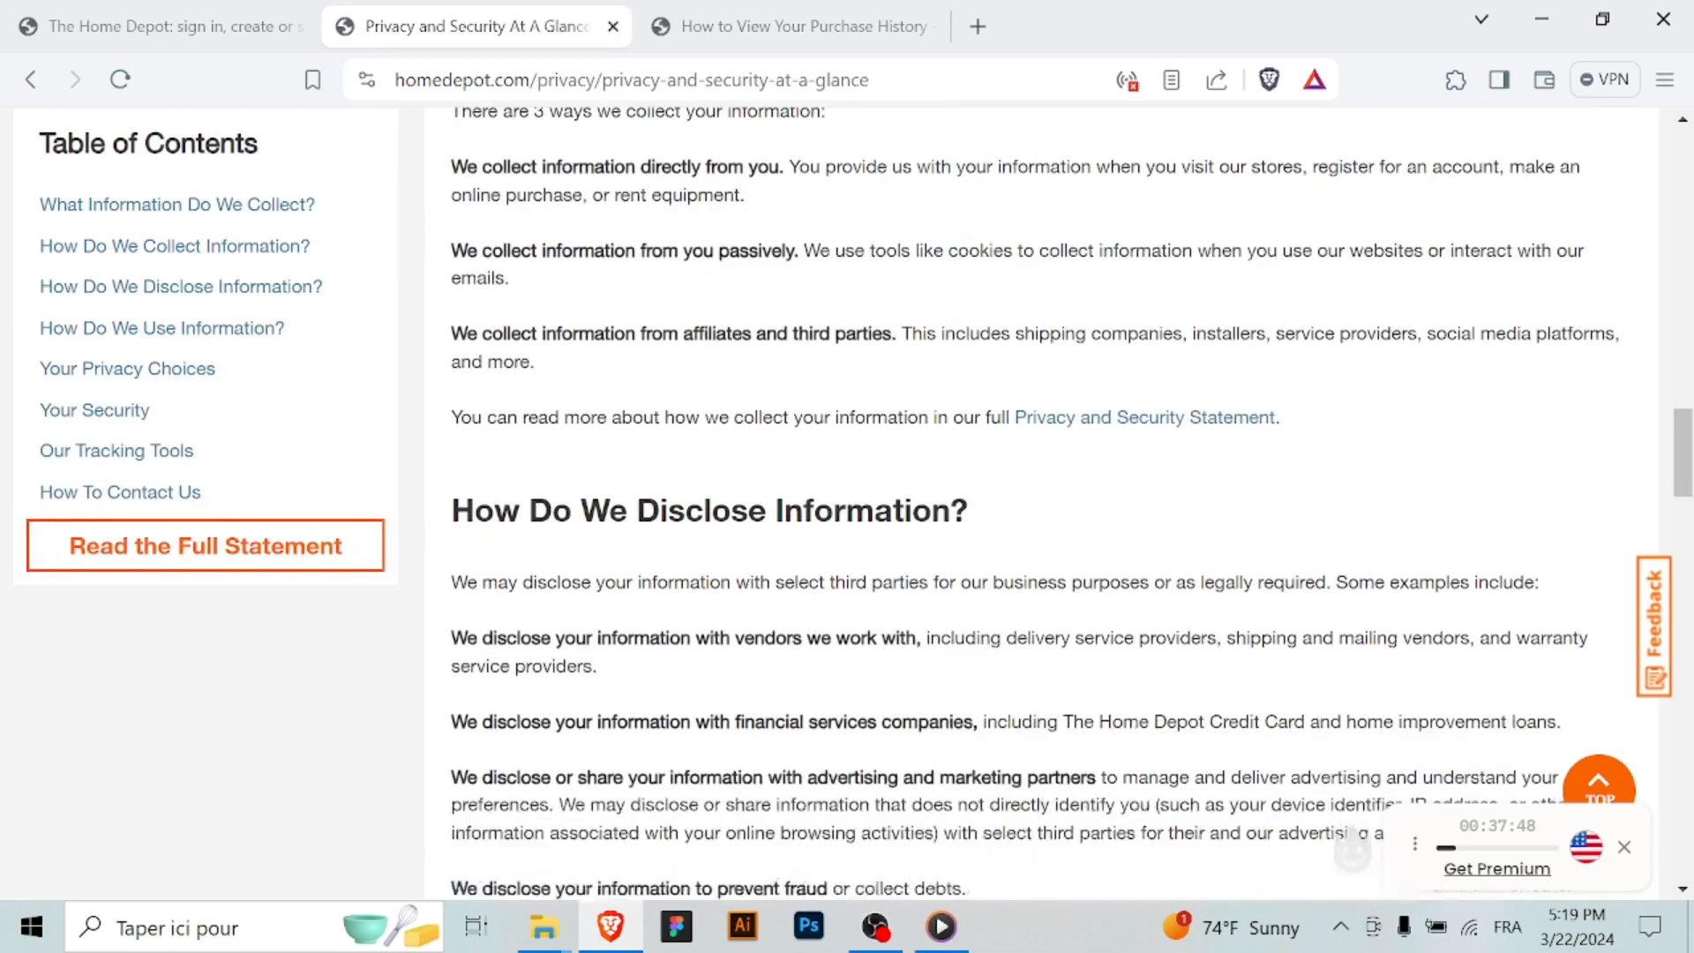
scroll("down", 3)
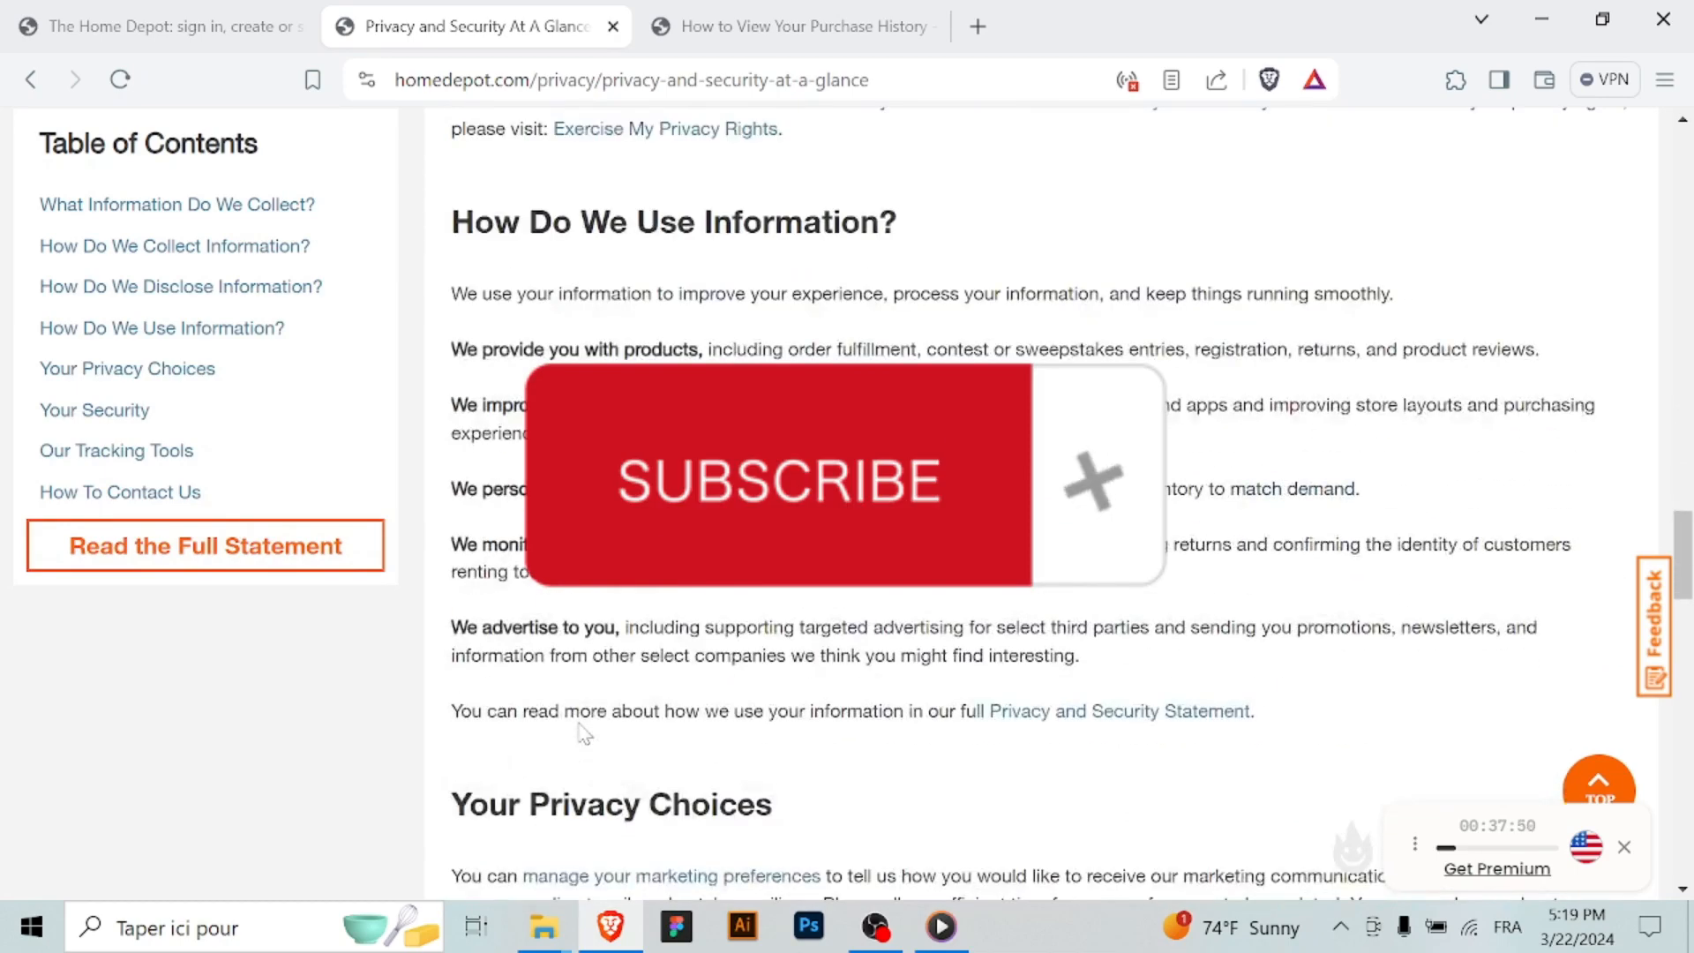